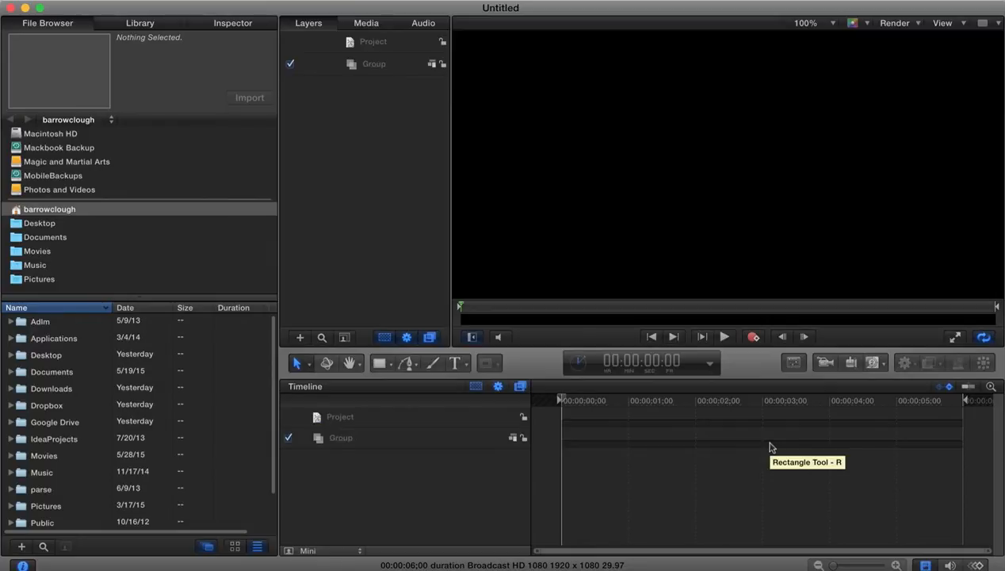
Check Motion's version information from the application menu.
click(16, 8)
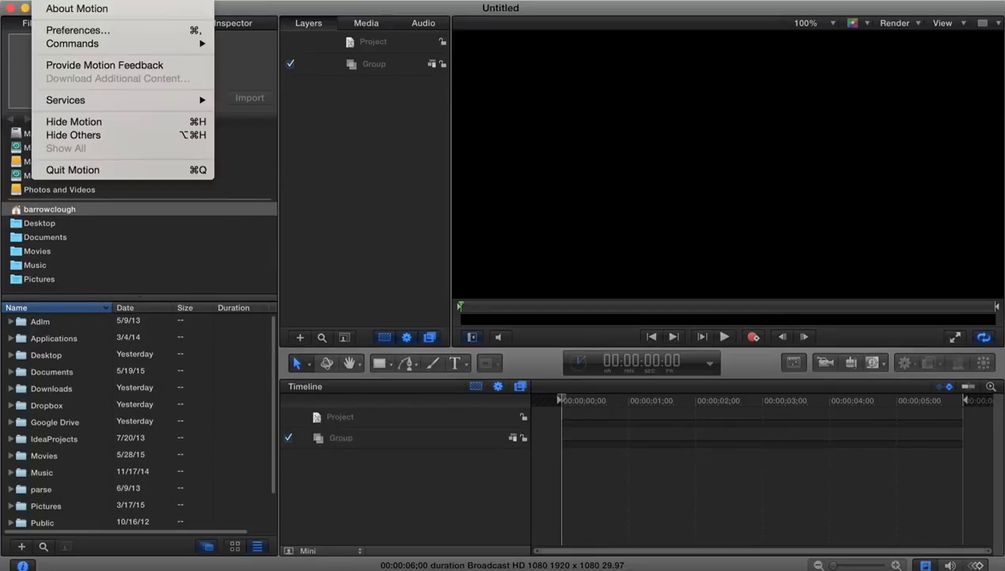
click(76, 9)
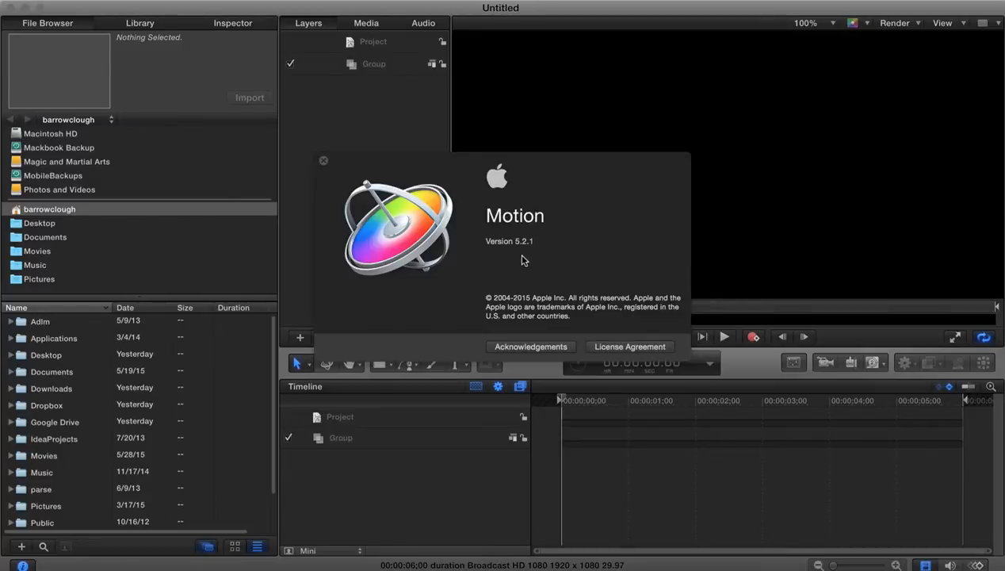
click(323, 160)
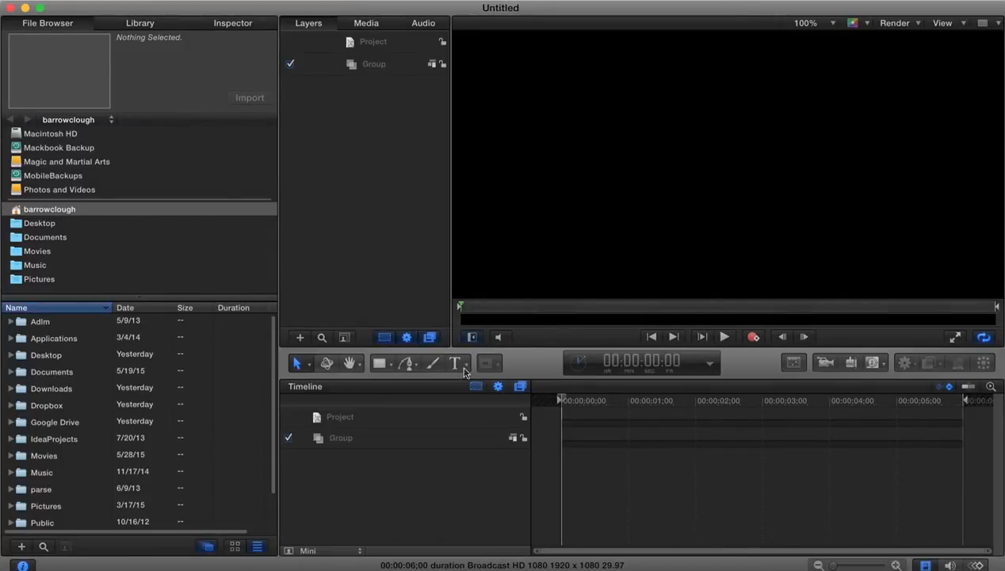
Create a 3D text layer reading 'Motion 5 Tutorials' and open its Inspector settings.
click(465, 363)
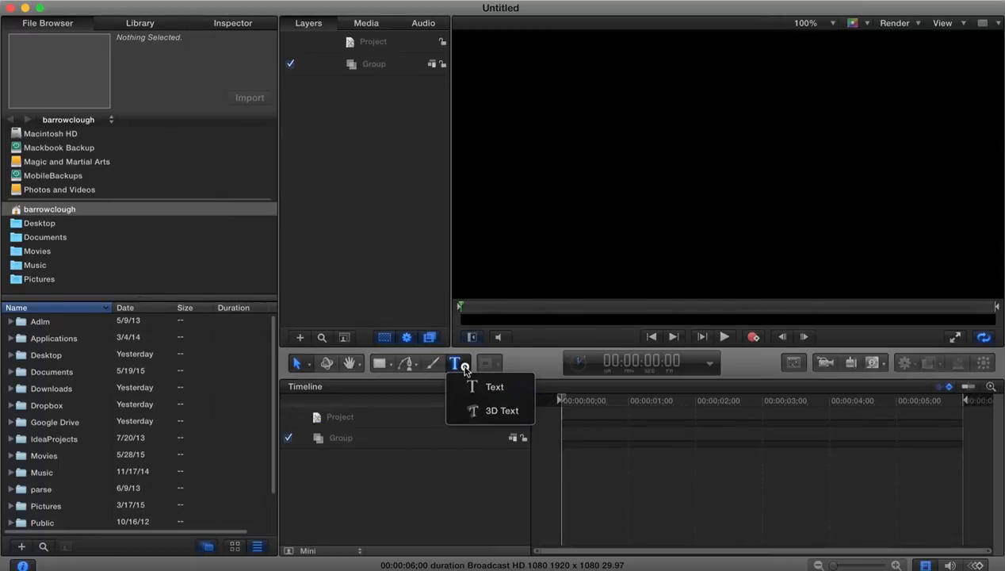
click(494, 387)
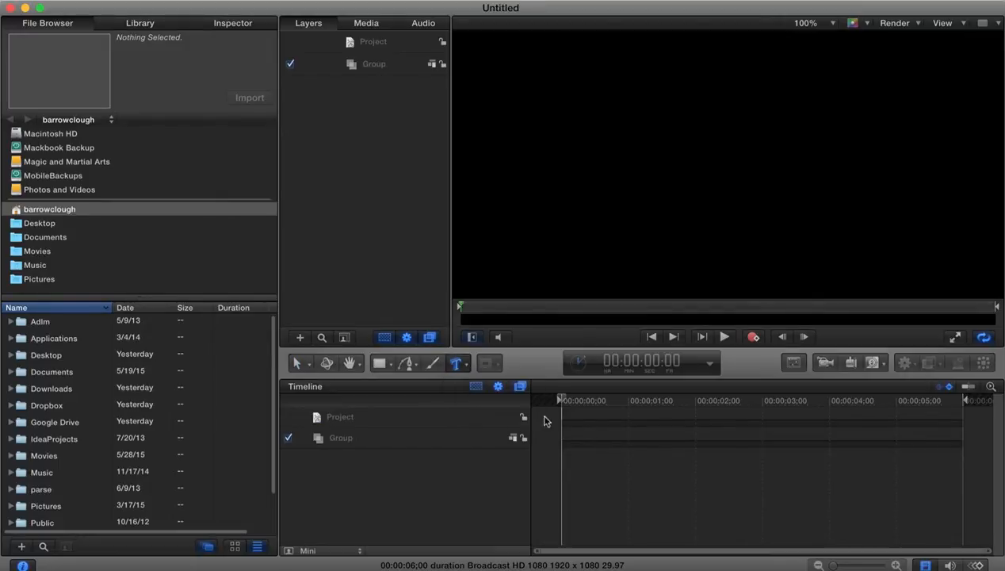
click(458, 363)
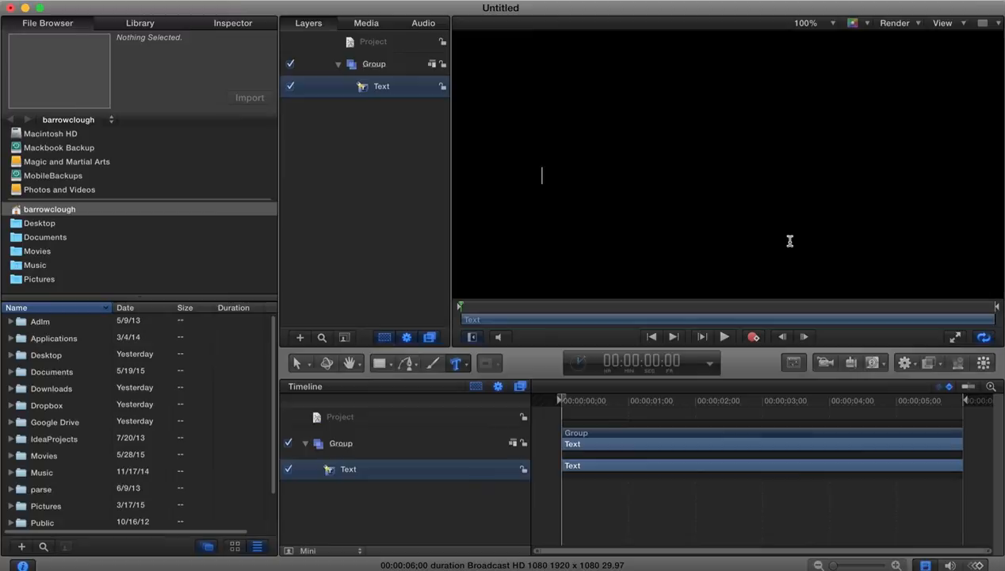
text(Motion 5)
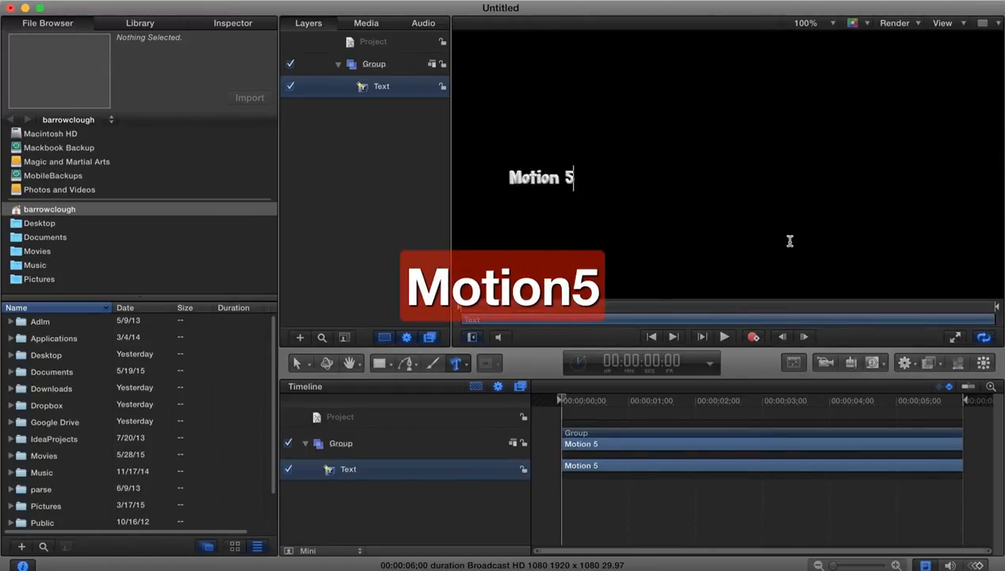
text(Tutorials)
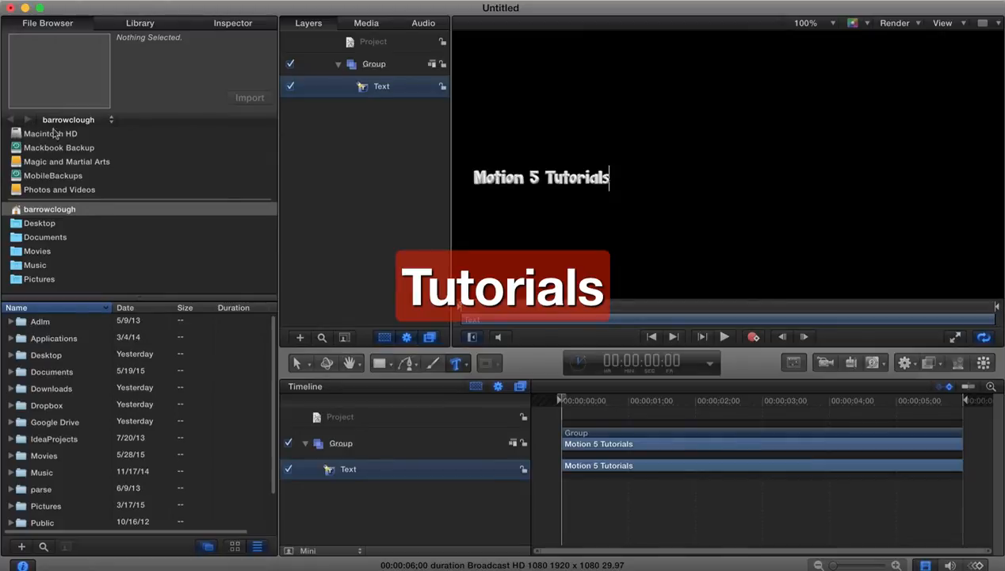
click(232, 22)
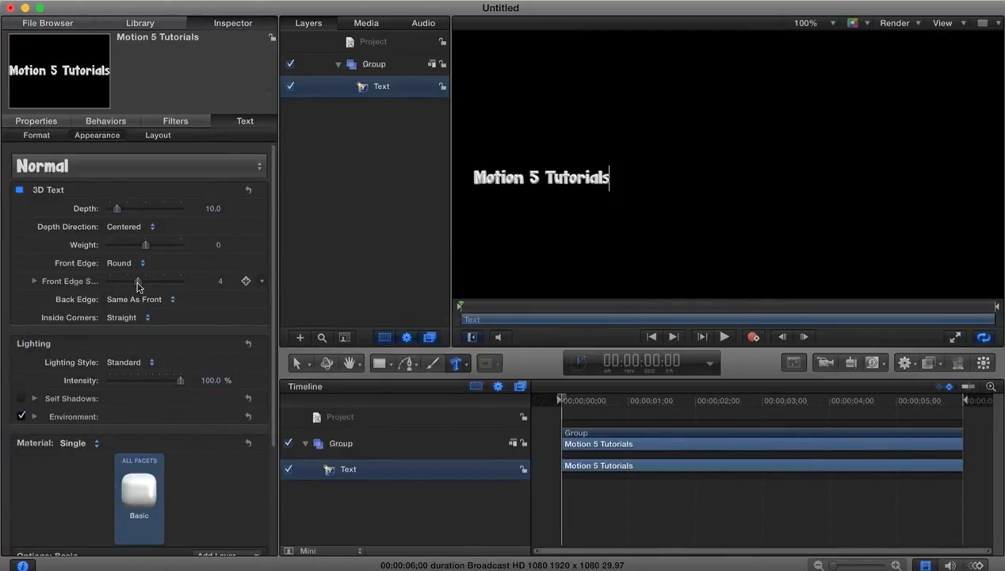
Set the 'Motion 5 Tutorials' title font size to 183 in the Text Format settings.
click(37, 135)
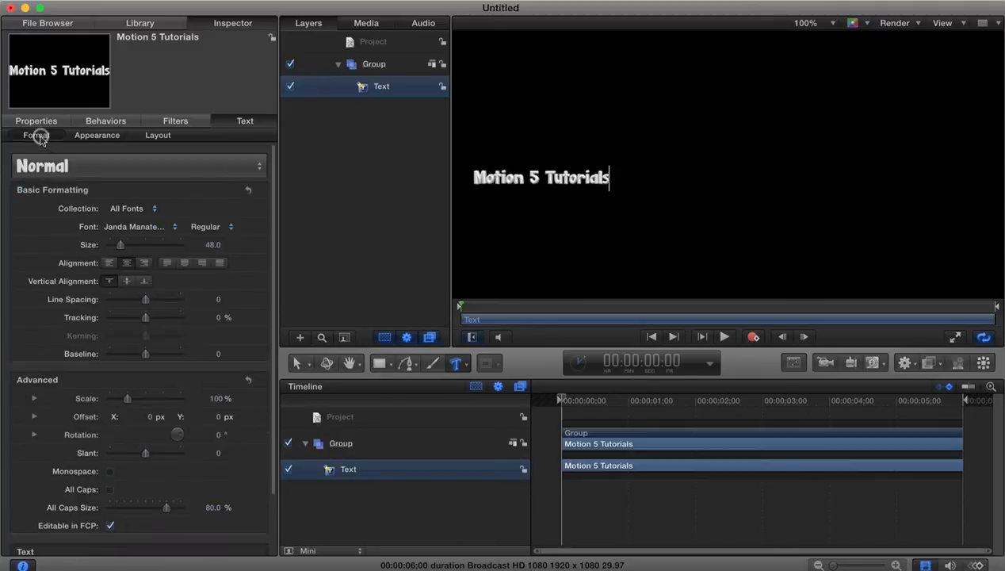
drag(121, 244, 144, 244)
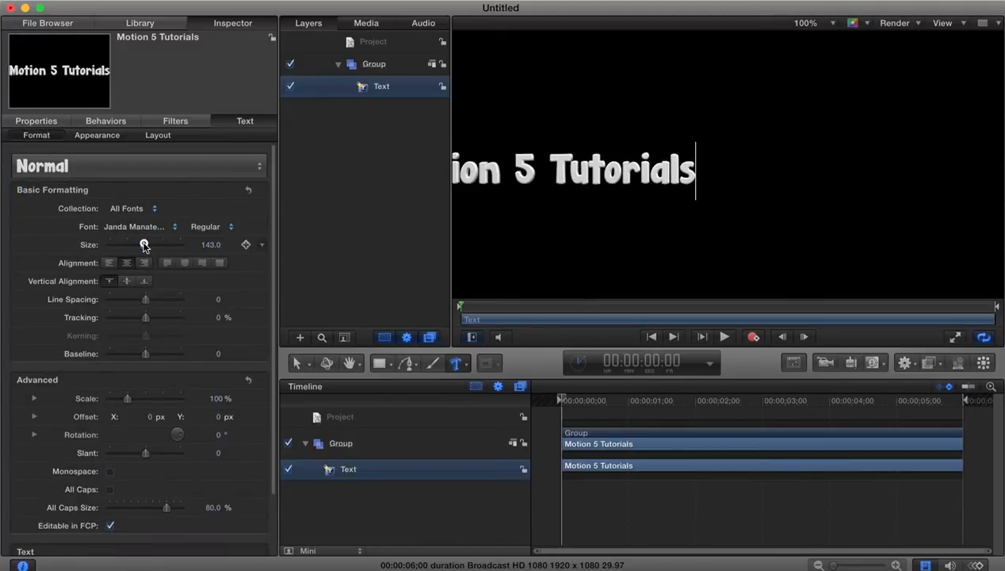
drag(144, 245, 146, 244)
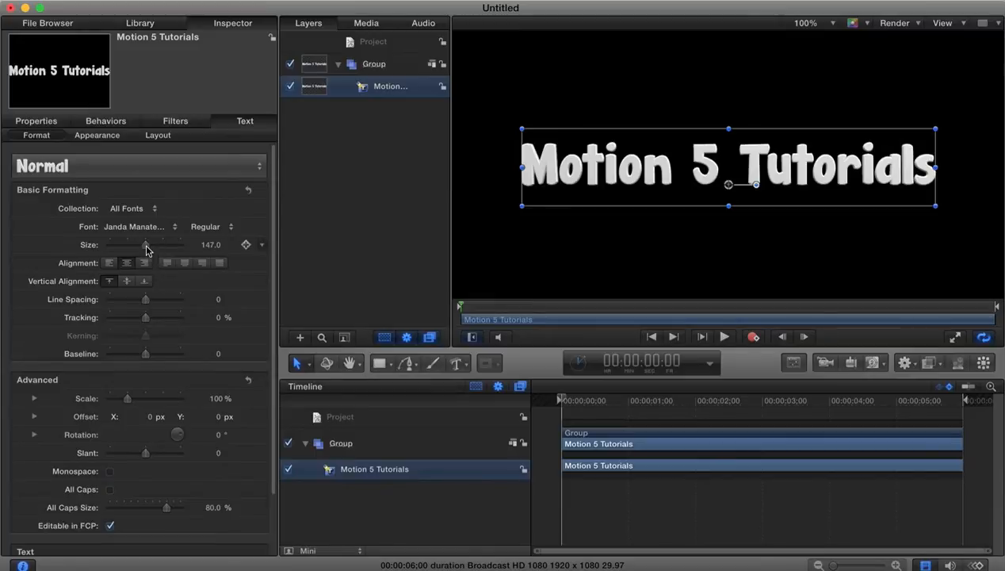
drag(147, 244, 159, 244)
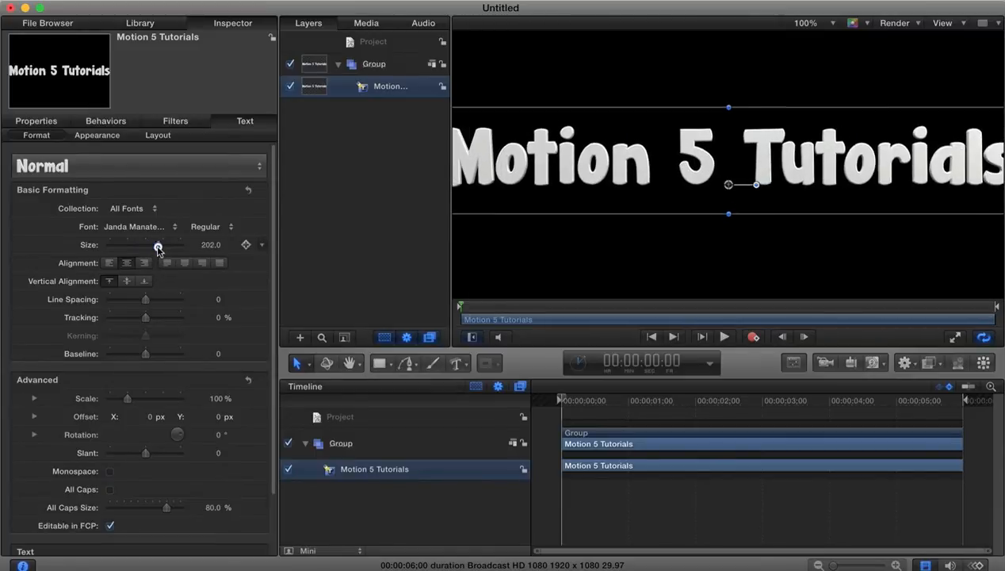
drag(157, 246, 145, 246)
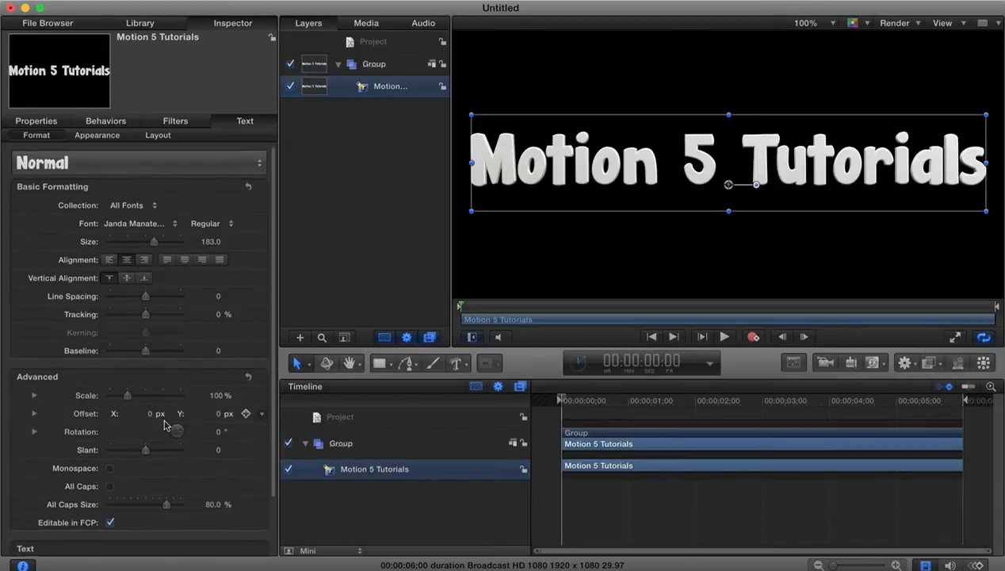
Raise the title's extrusion depth to 49 and make the letter weight slightly negative.
click(19, 188)
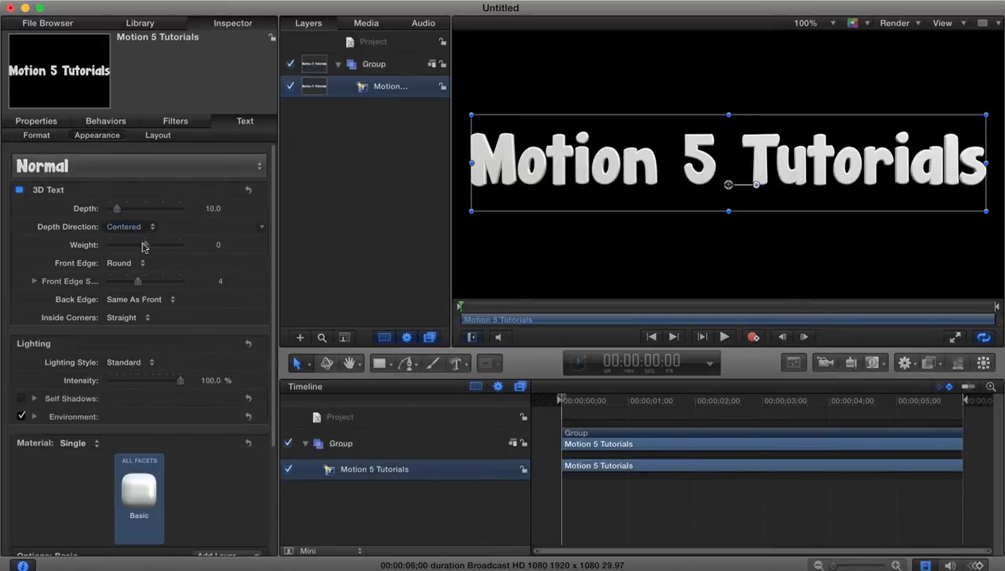
drag(118, 208, 129, 208)
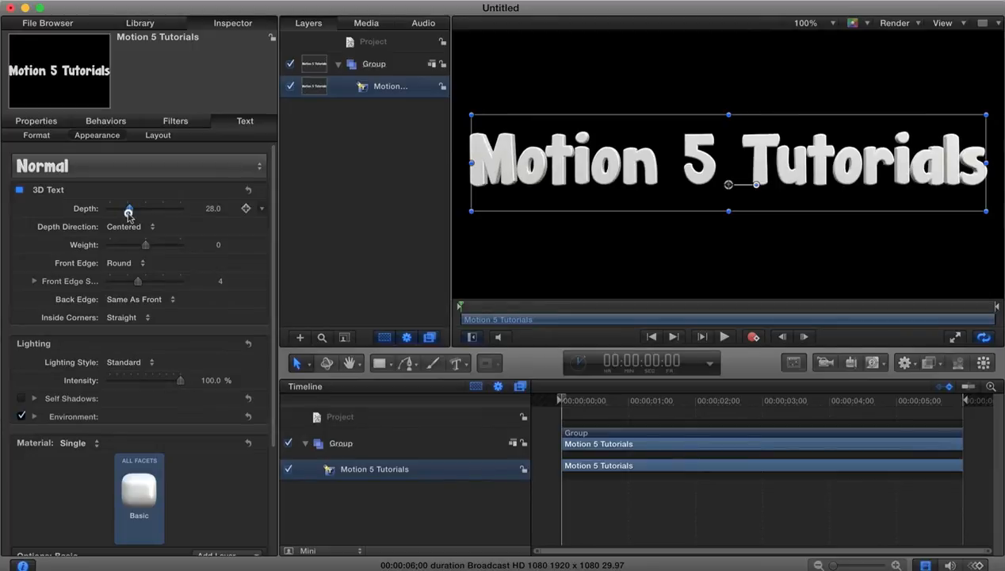
drag(129, 208, 143, 208)
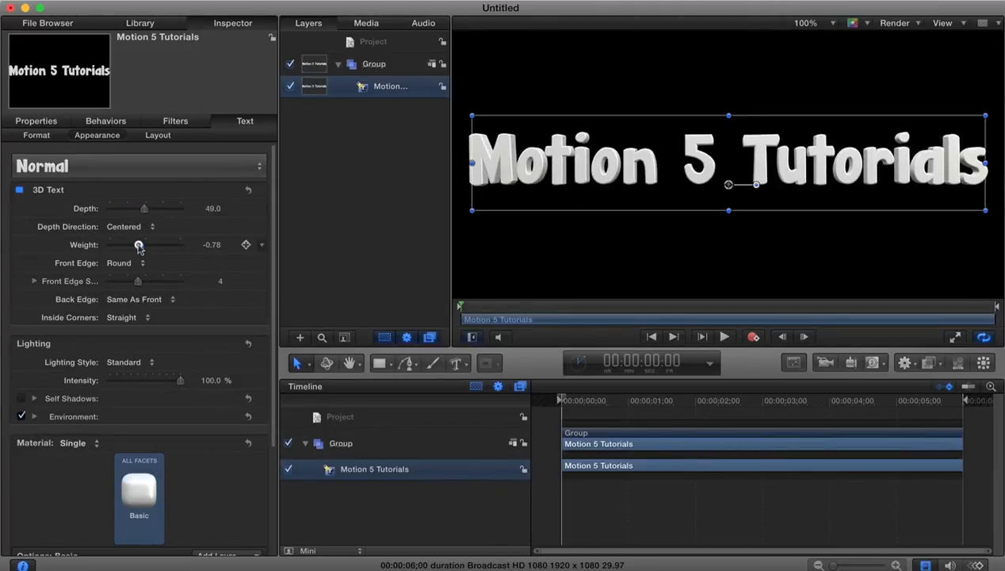
drag(139, 245, 135, 244)
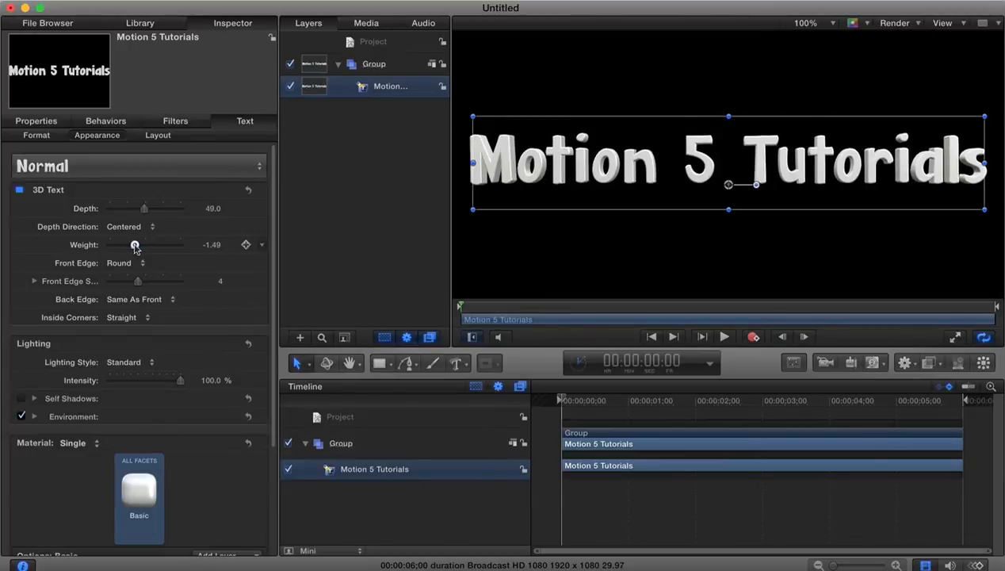
drag(134, 244, 138, 244)
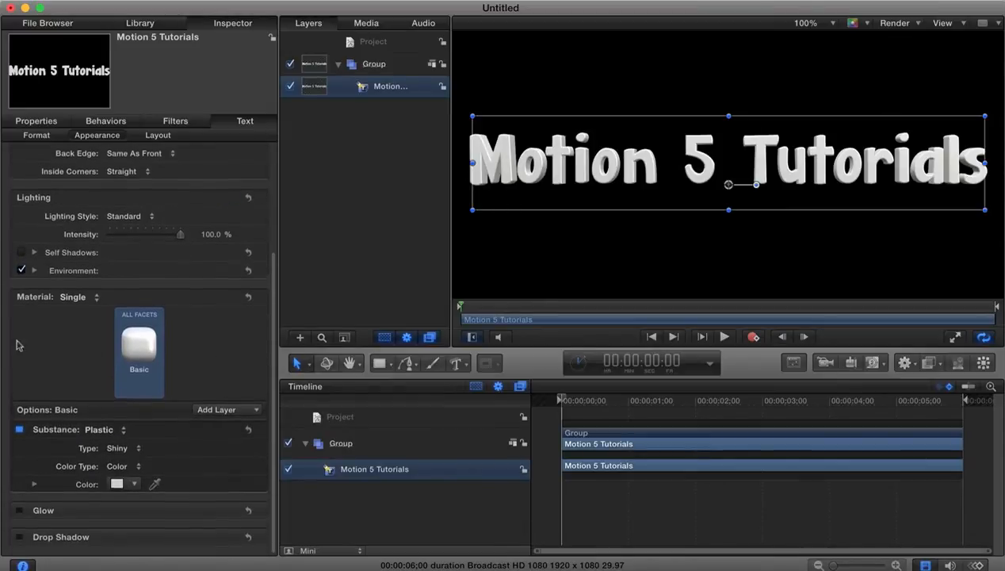
Replace the trial Aged Concrete material with blue Thick Plaster from the Material Library.
click(139, 348)
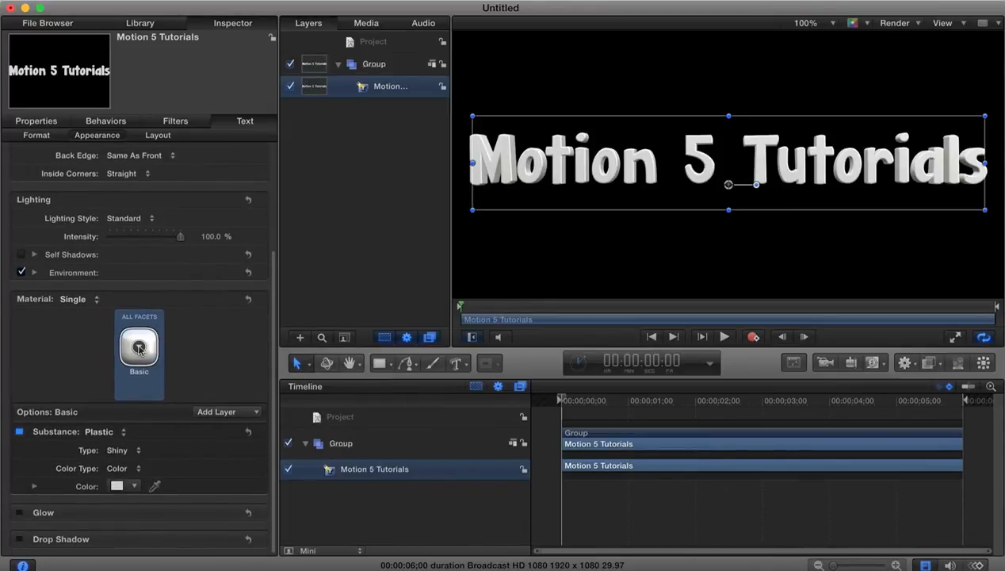
click(137, 349)
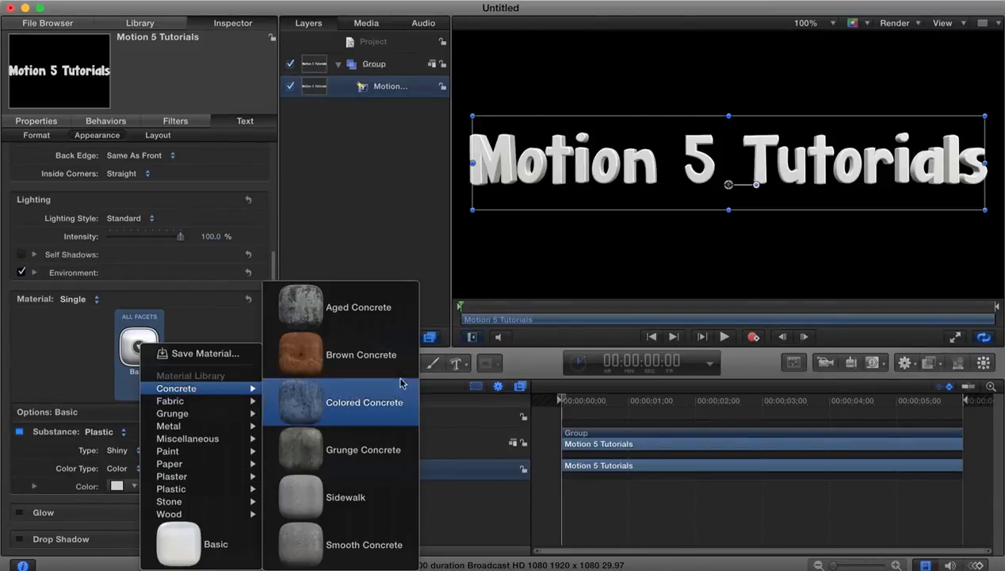
mouse_move(359, 307)
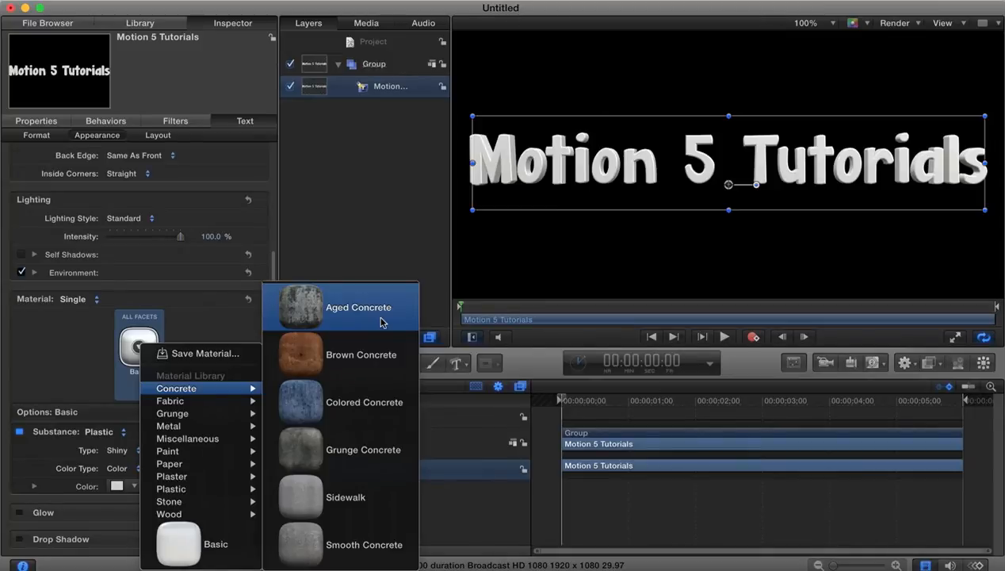
click(359, 307)
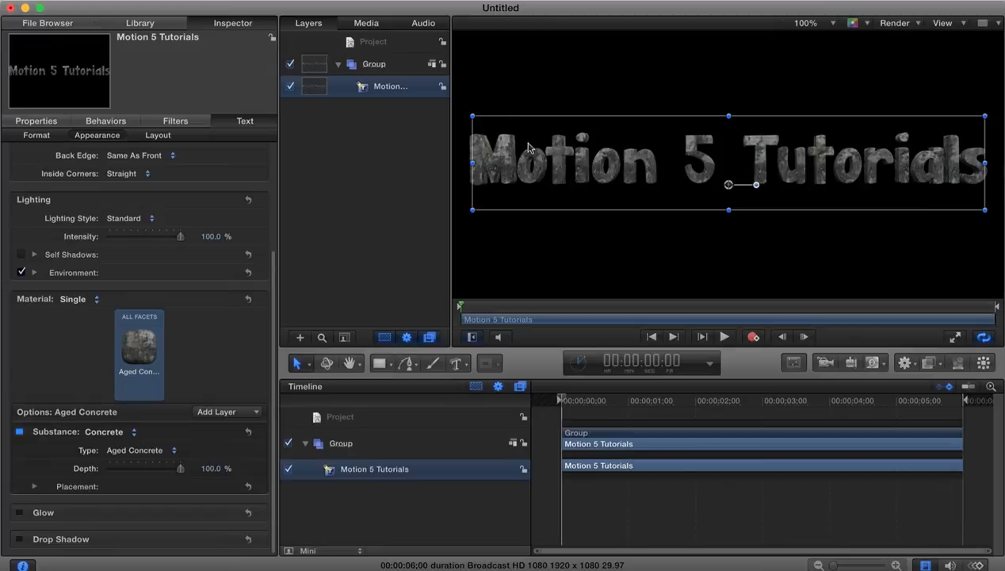
mouse_move(552, 236)
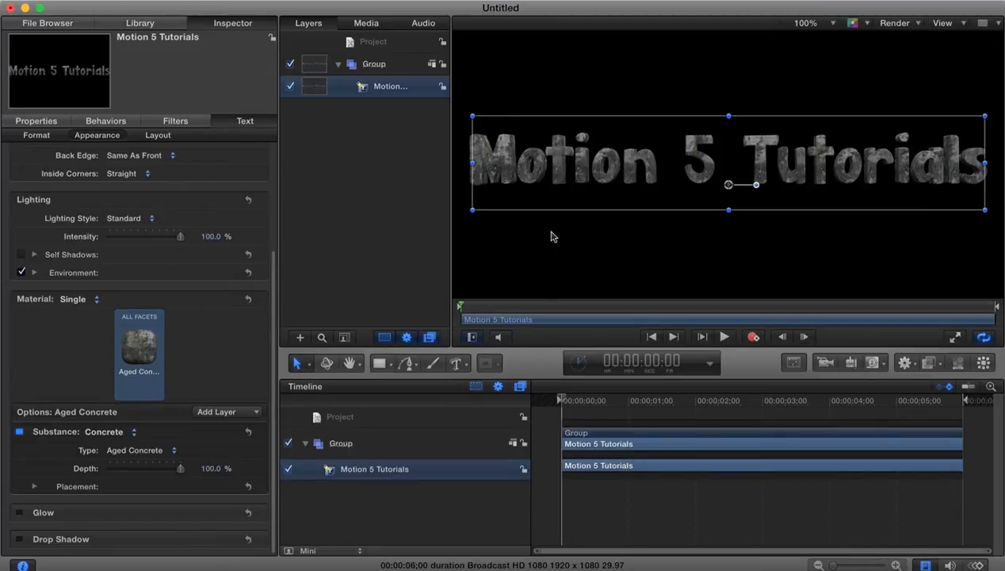
mouse_move(246, 338)
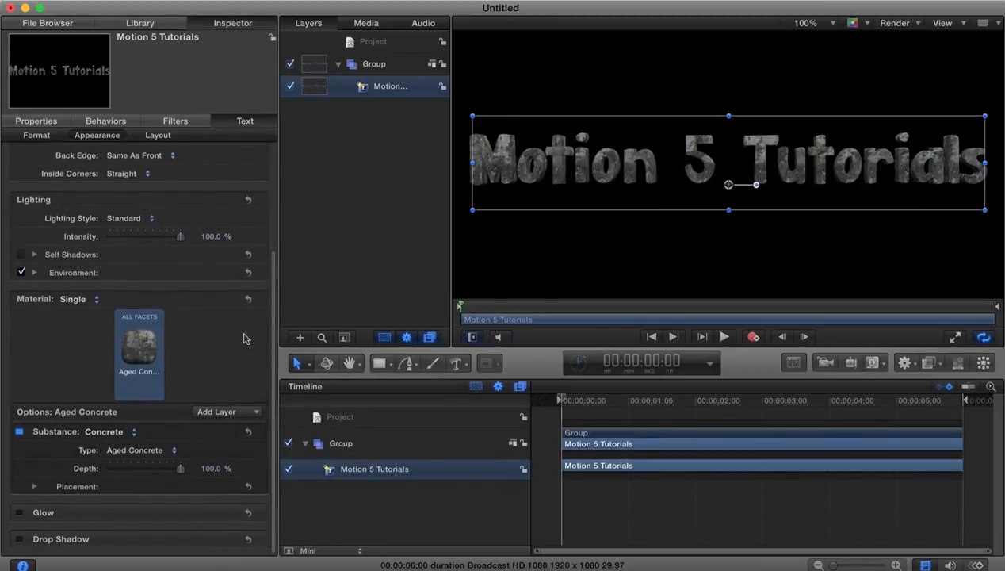
click(139, 345)
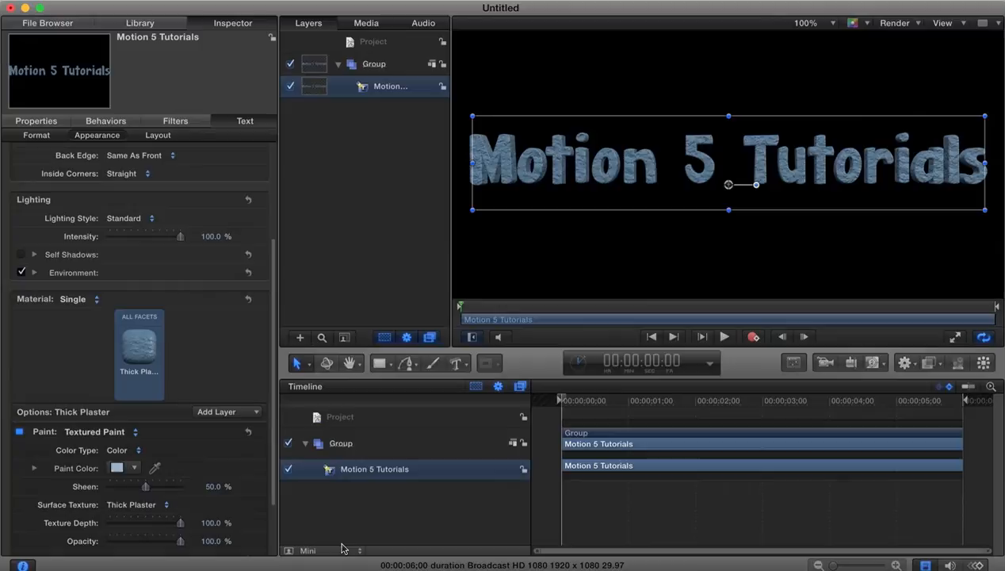
mouse_move(566, 223)
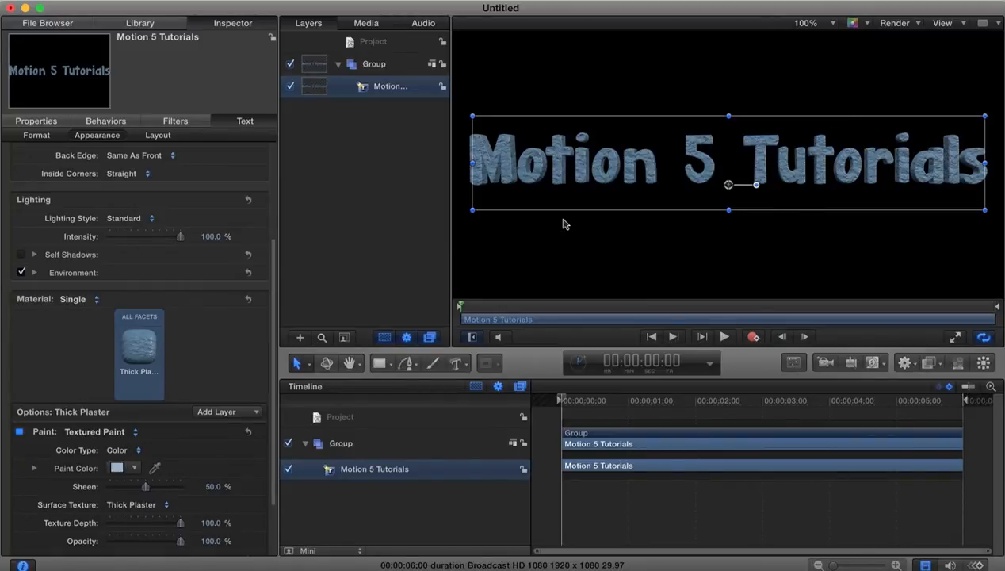
mouse_move(574, 294)
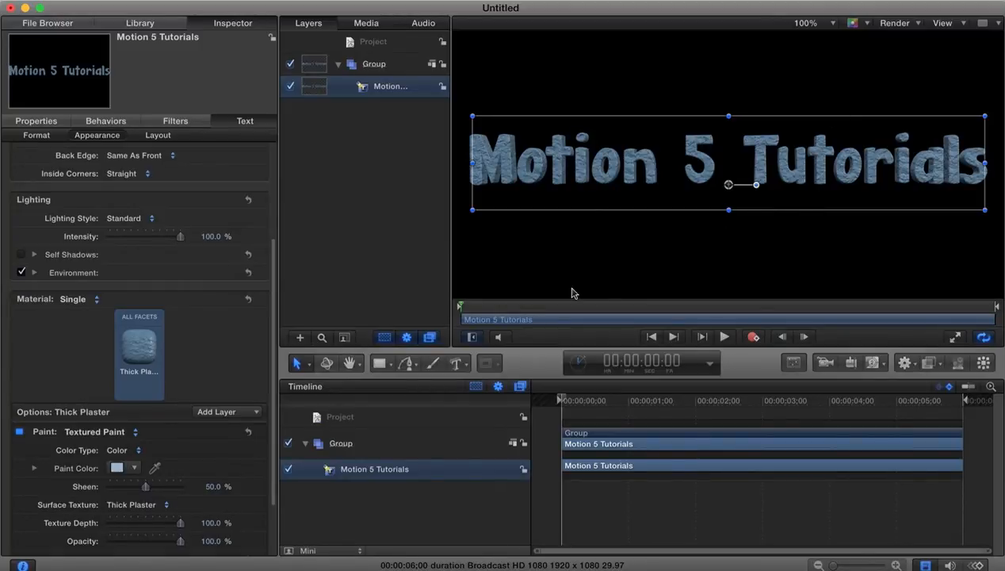
Reset the title's material to Basic and add a Textured Paint layer.
click(139, 346)
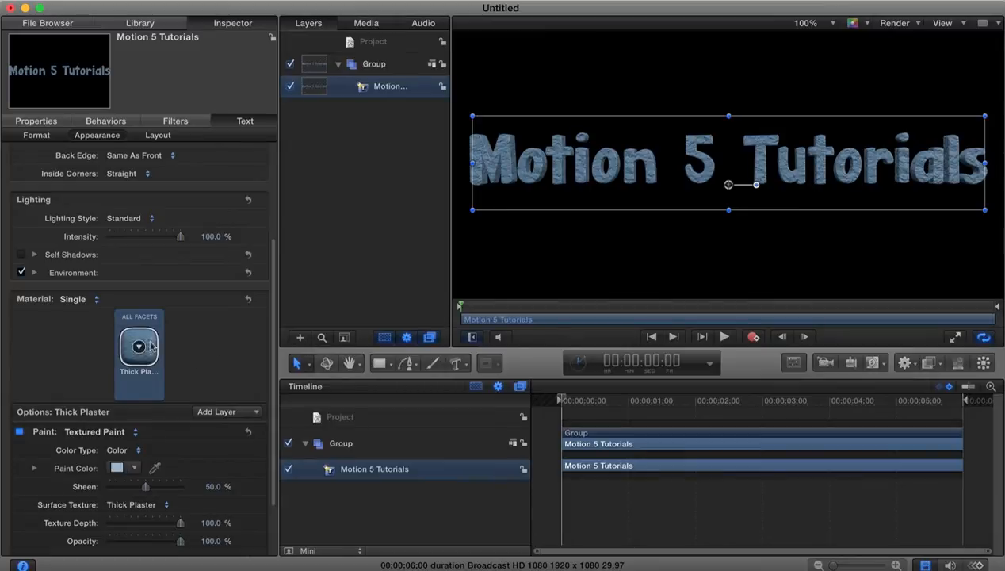
click(138, 348)
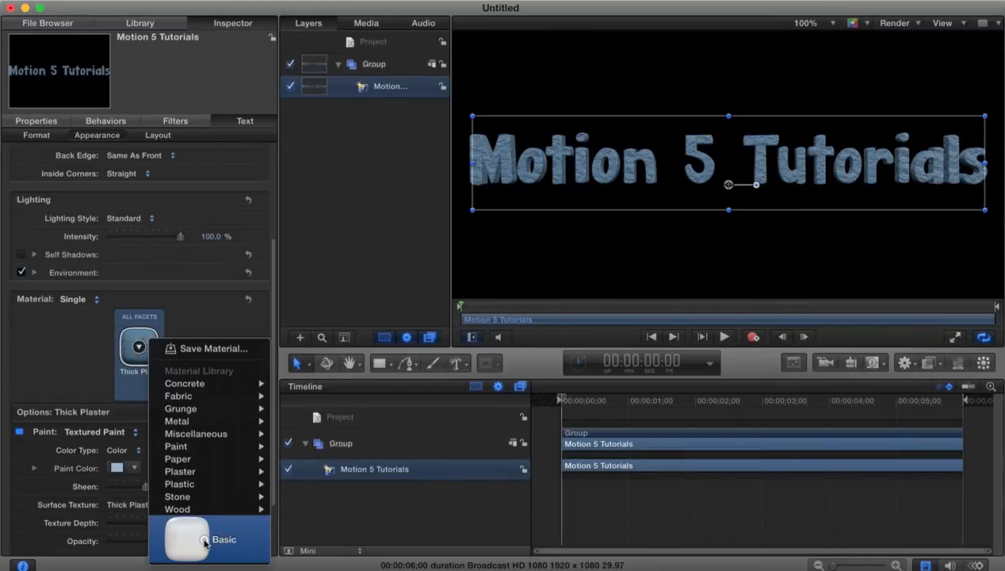
click(224, 539)
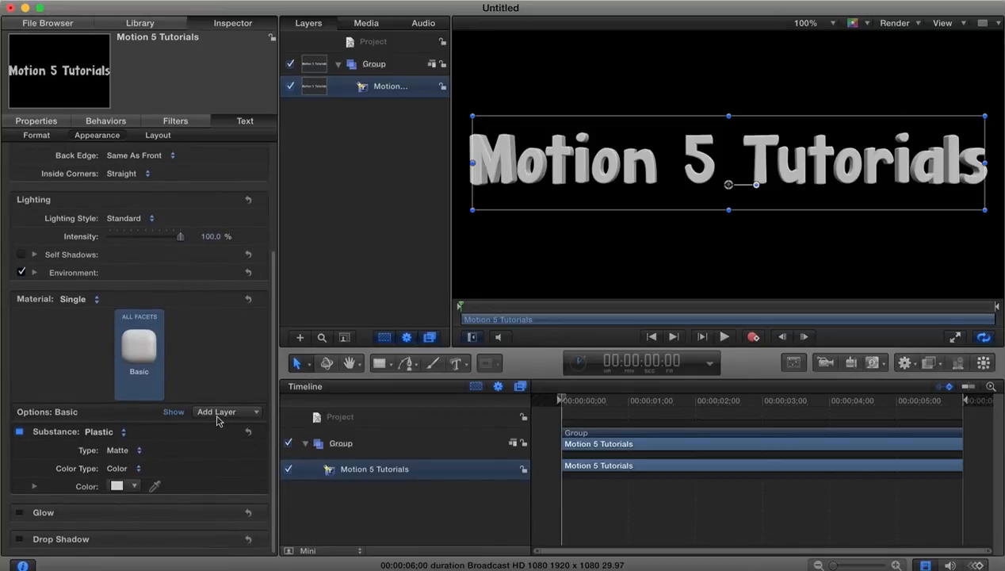
click(226, 412)
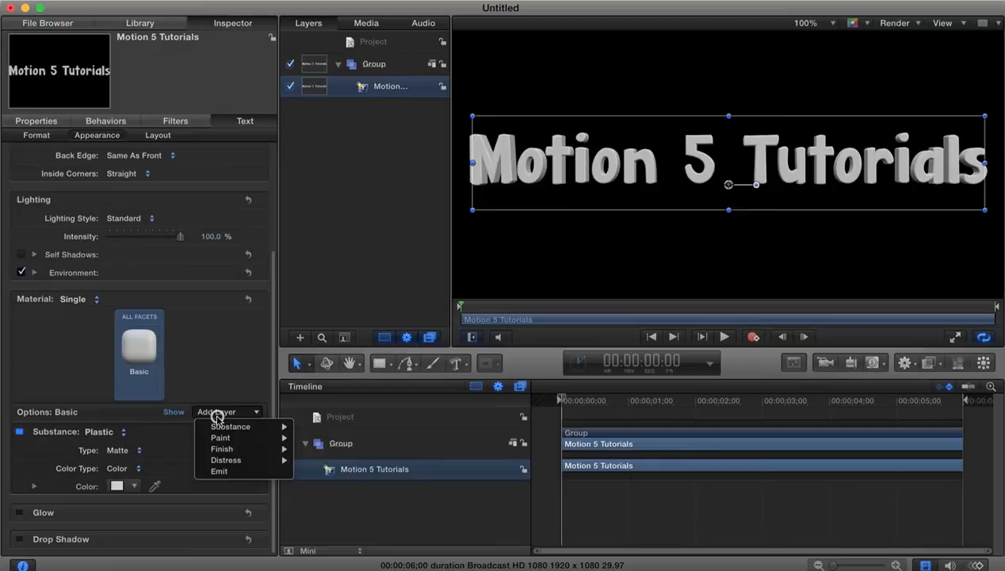
mouse_move(217, 416)
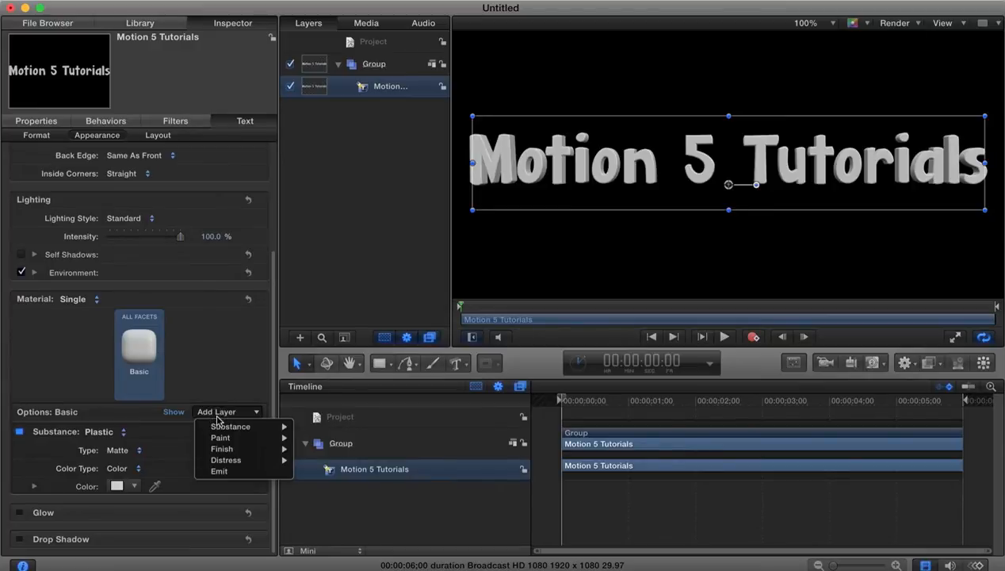
mouse_move(219, 437)
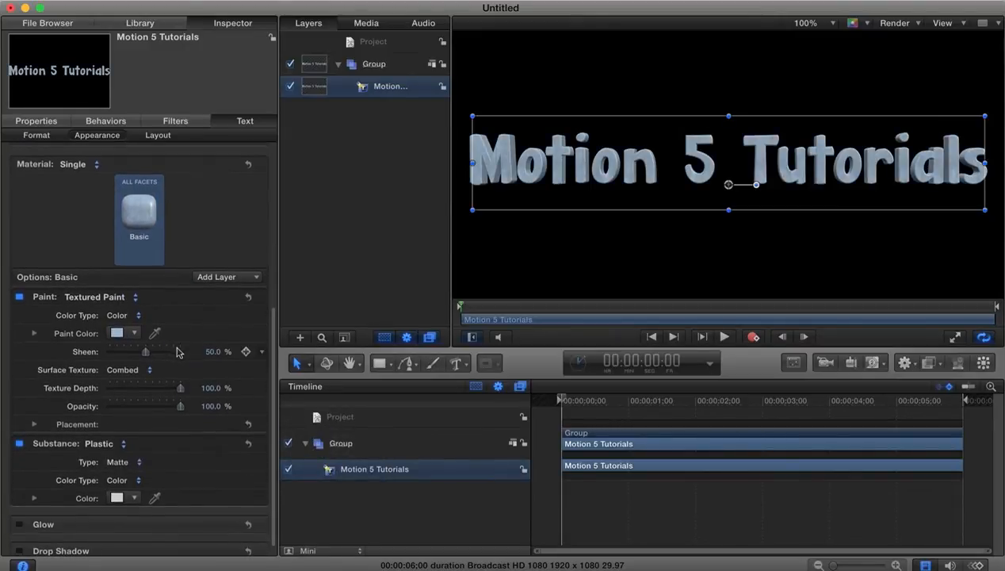
Set the paint's surface texture to Cracked at 234% scale, keeping default placement.
click(128, 369)
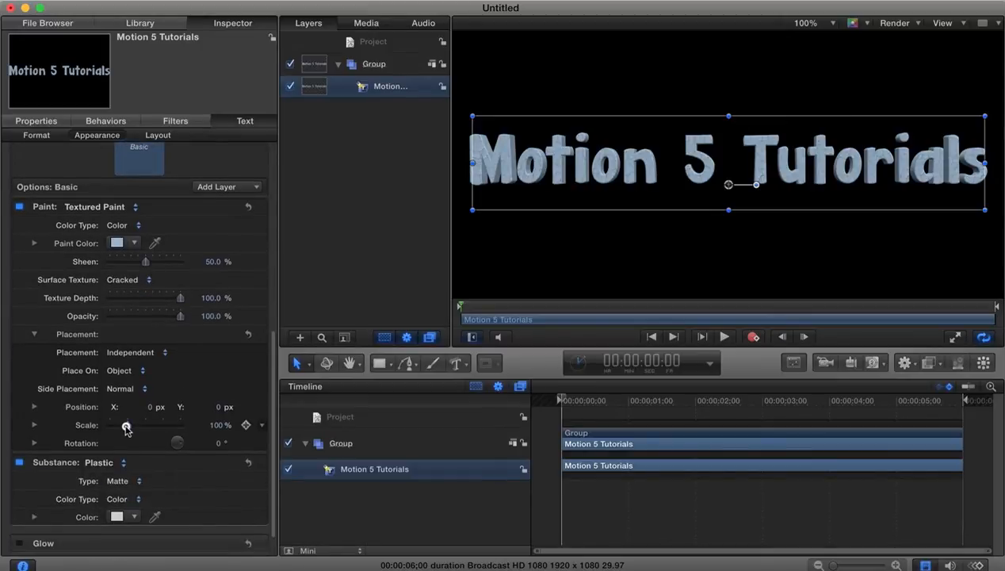
drag(126, 426, 143, 426)
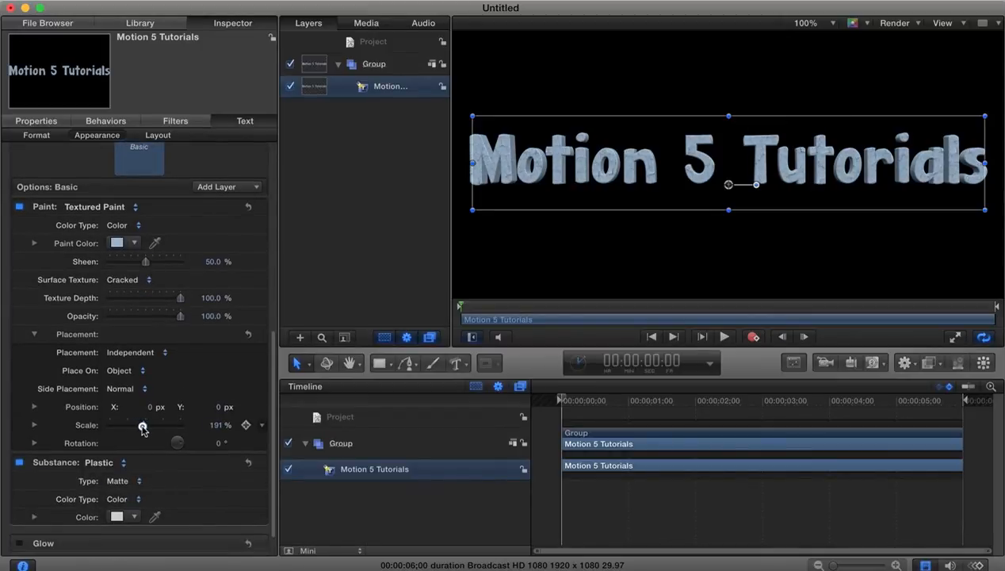
drag(142, 425, 155, 425)
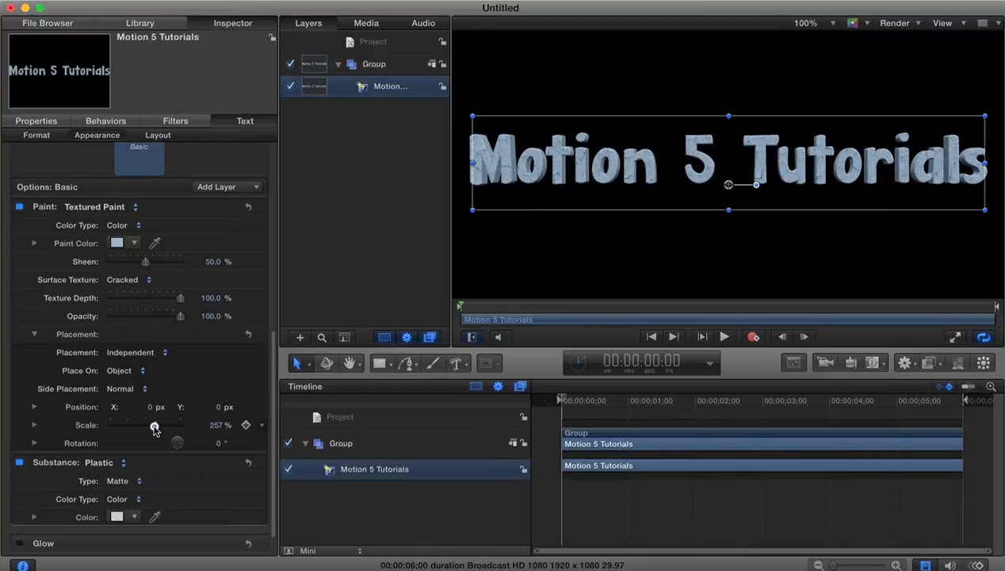
drag(155, 425, 151, 425)
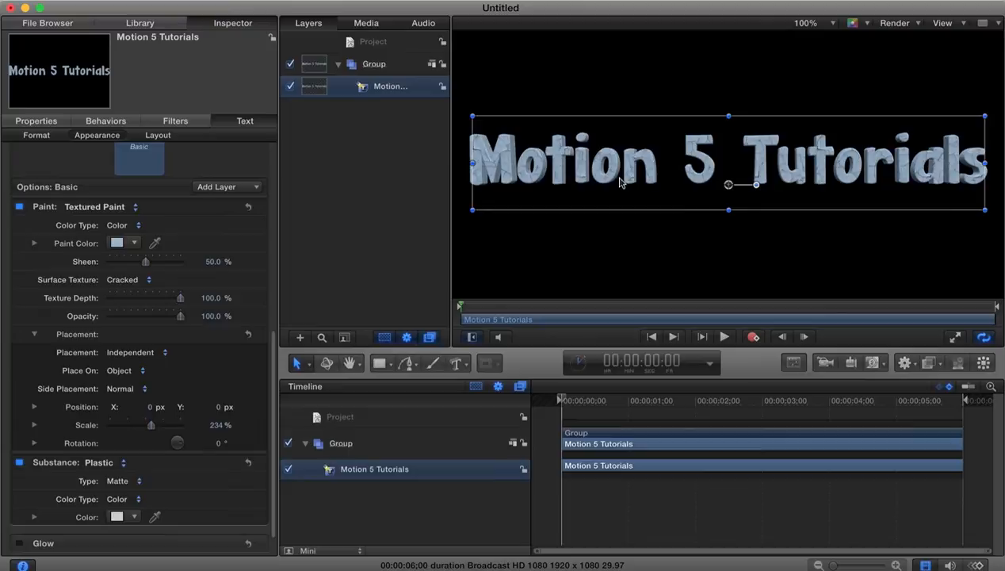
mouse_move(224, 394)
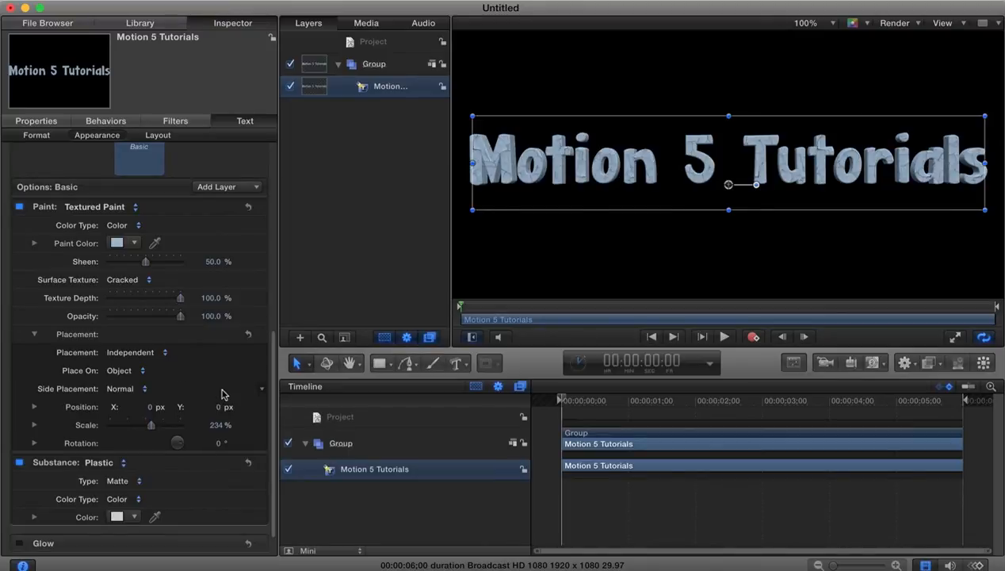
click(124, 370)
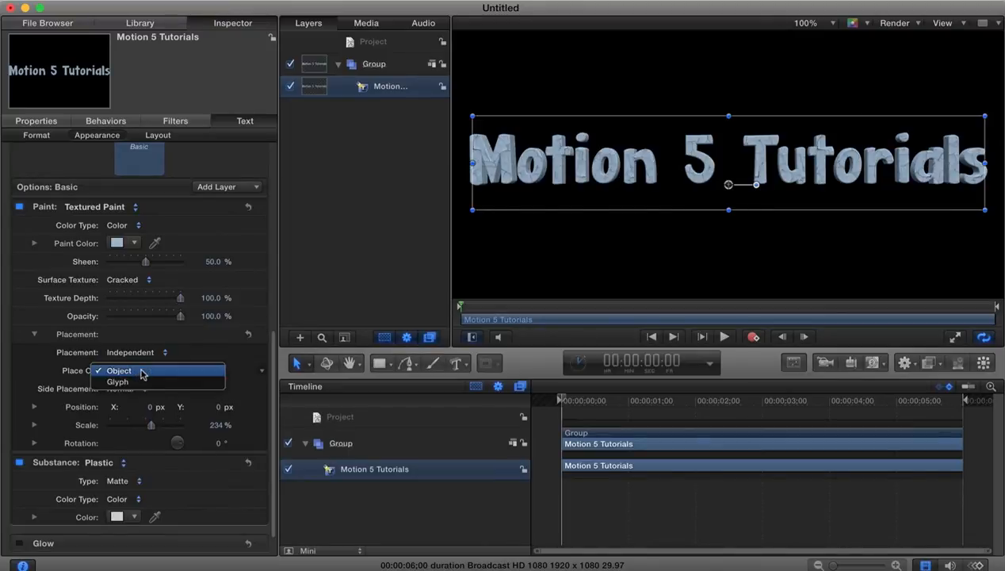
click(118, 371)
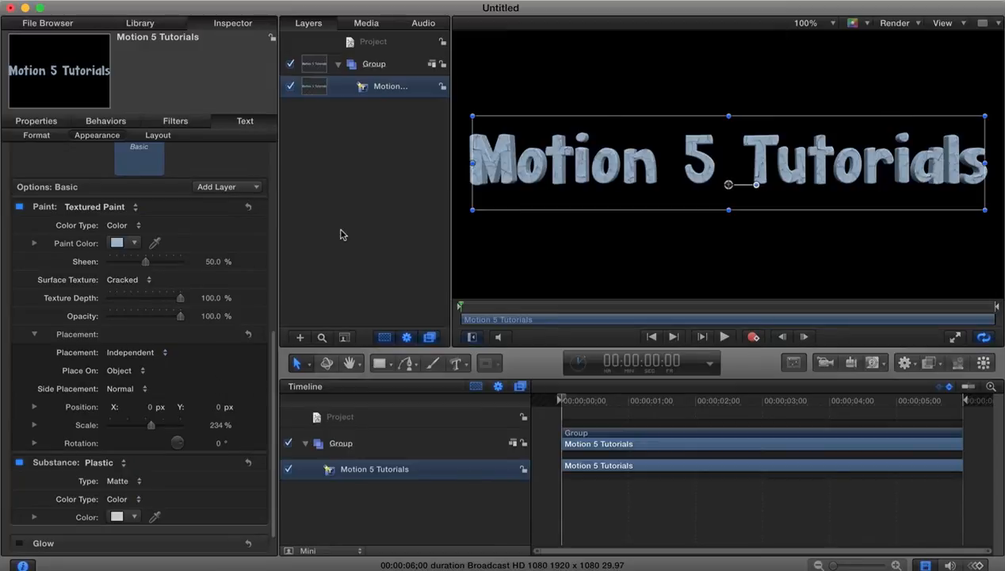
click(126, 389)
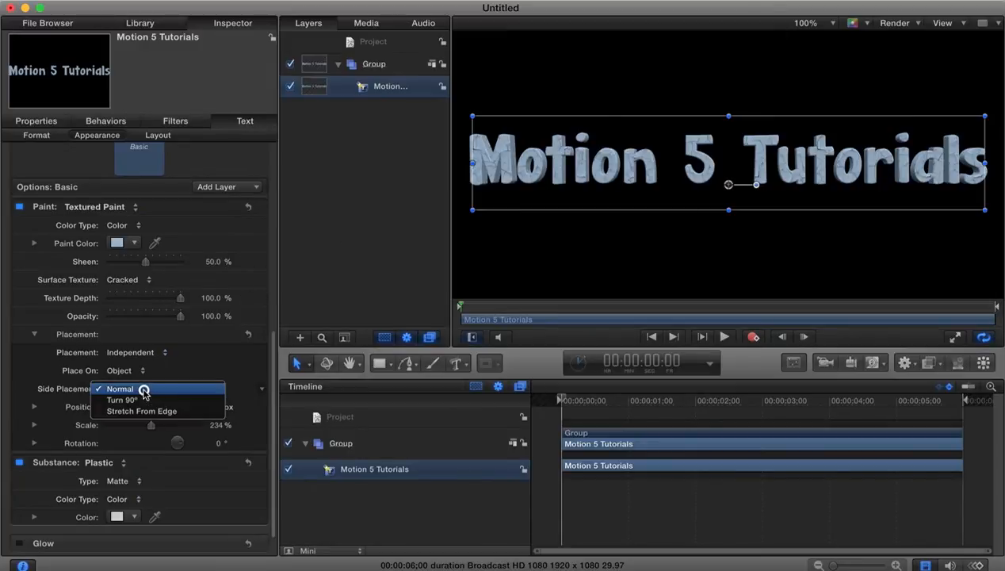
click(121, 388)
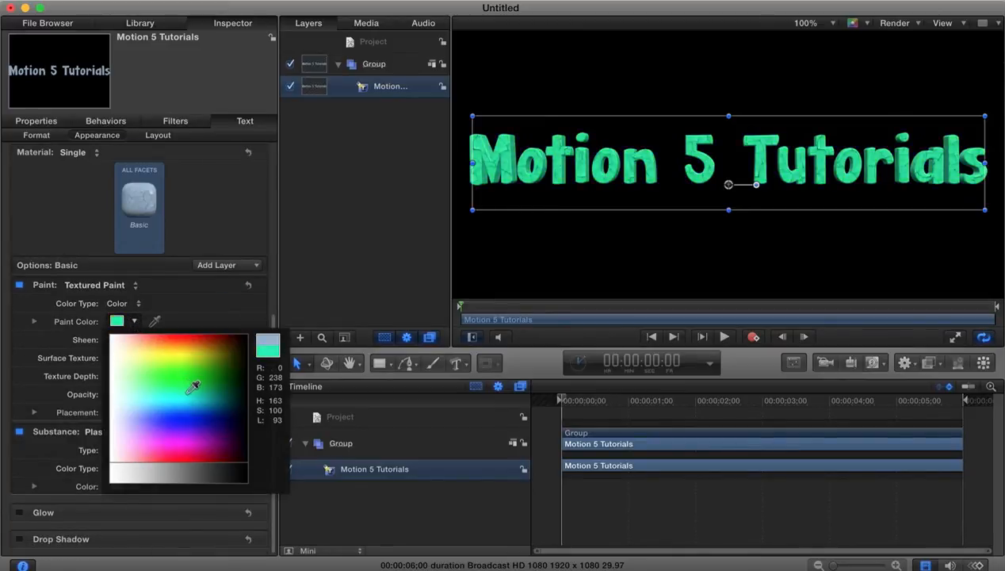
Change the cracked paint colour from green to pale cream.
click(151, 349)
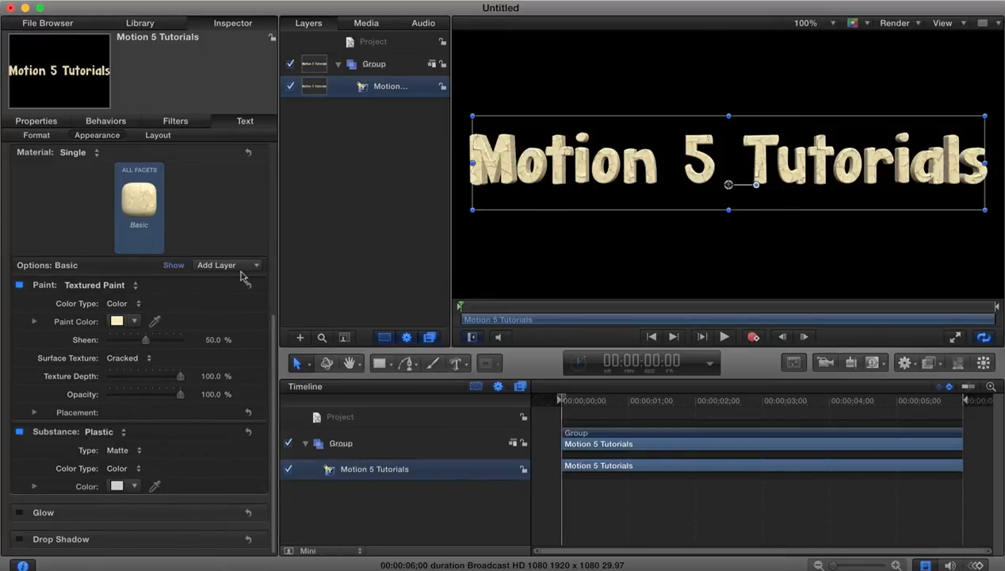
Add a Textured finish layer set to Stucco and scale it to 256%.
click(227, 265)
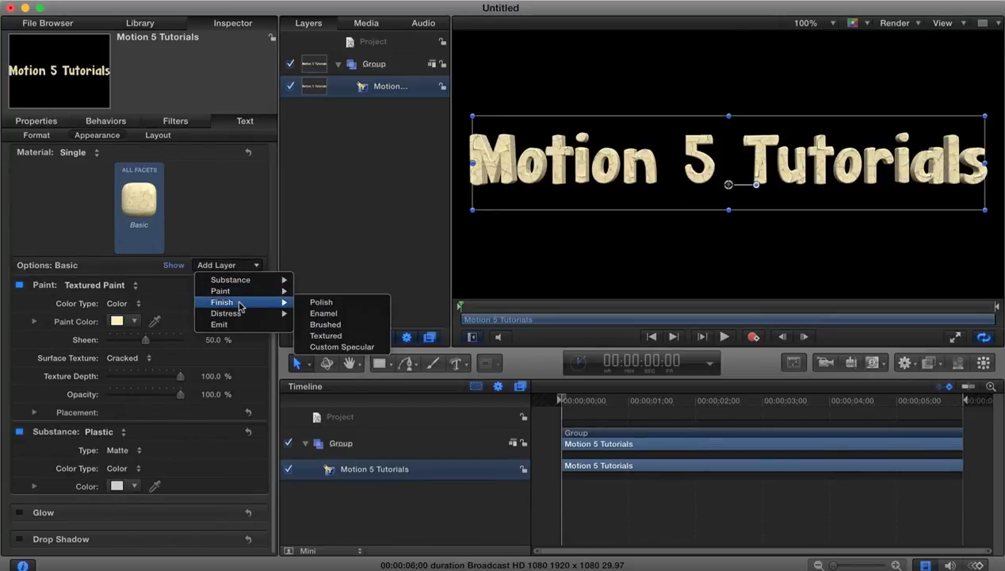
mouse_move(325, 335)
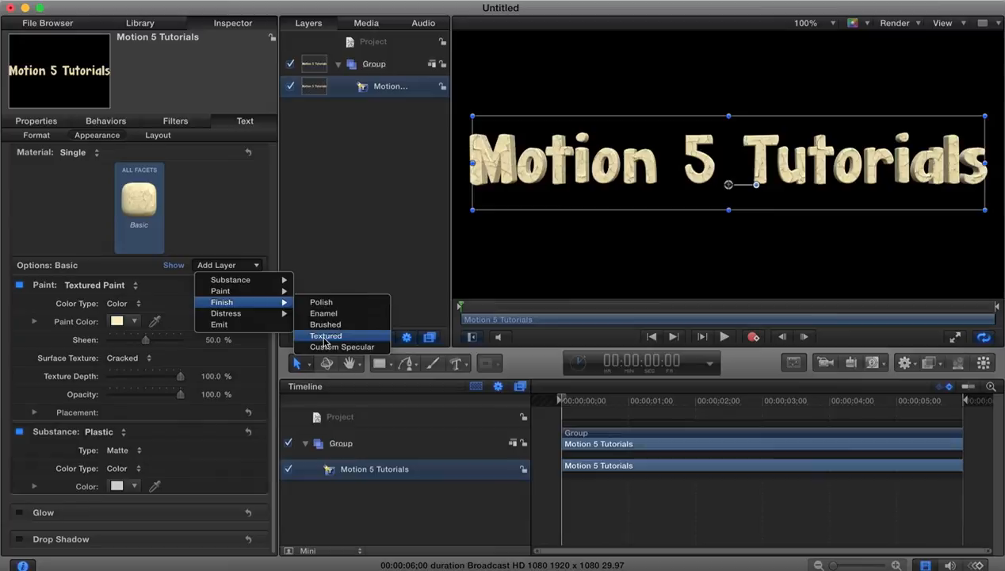
click(325, 335)
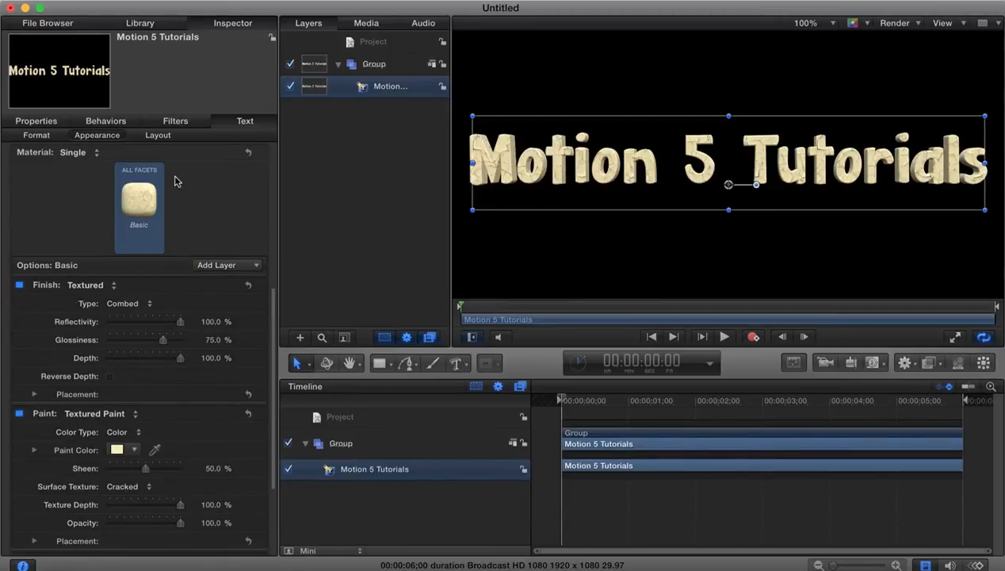
click(123, 303)
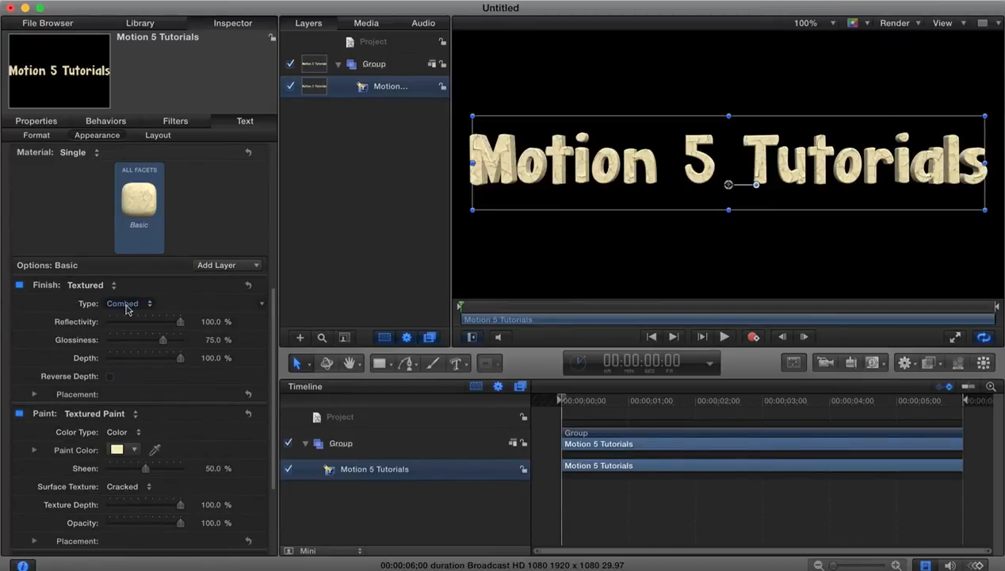
click(127, 303)
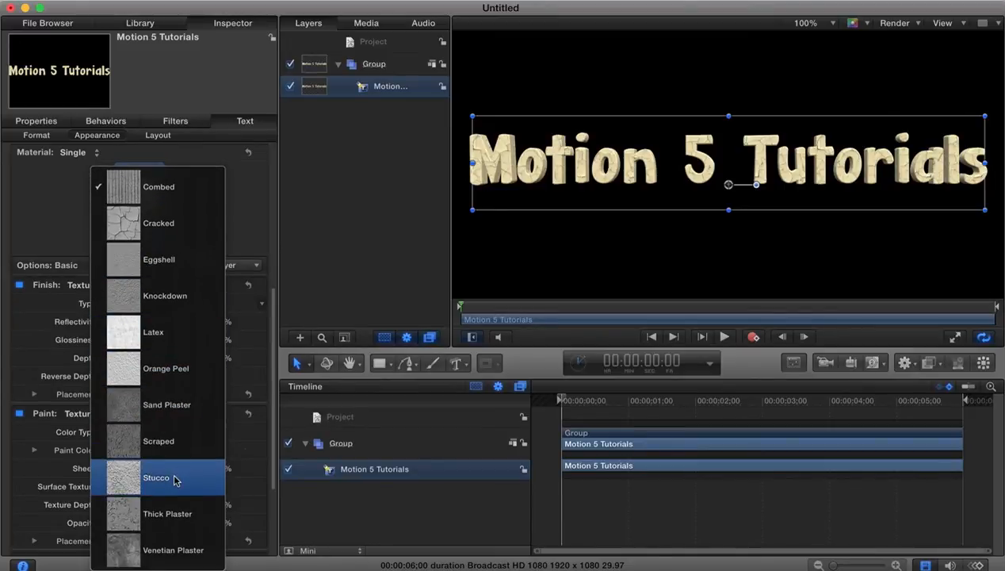
click(157, 478)
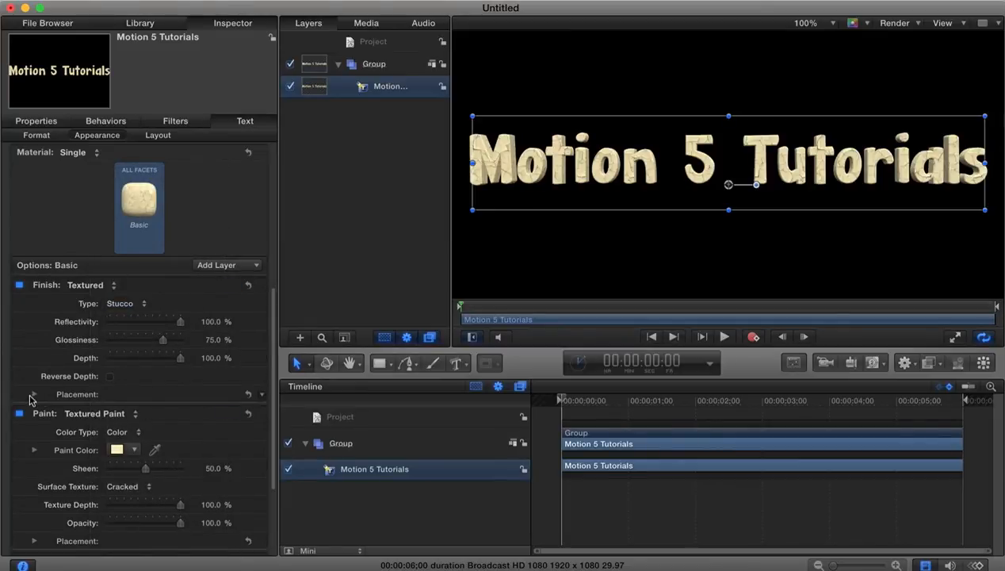
click(34, 394)
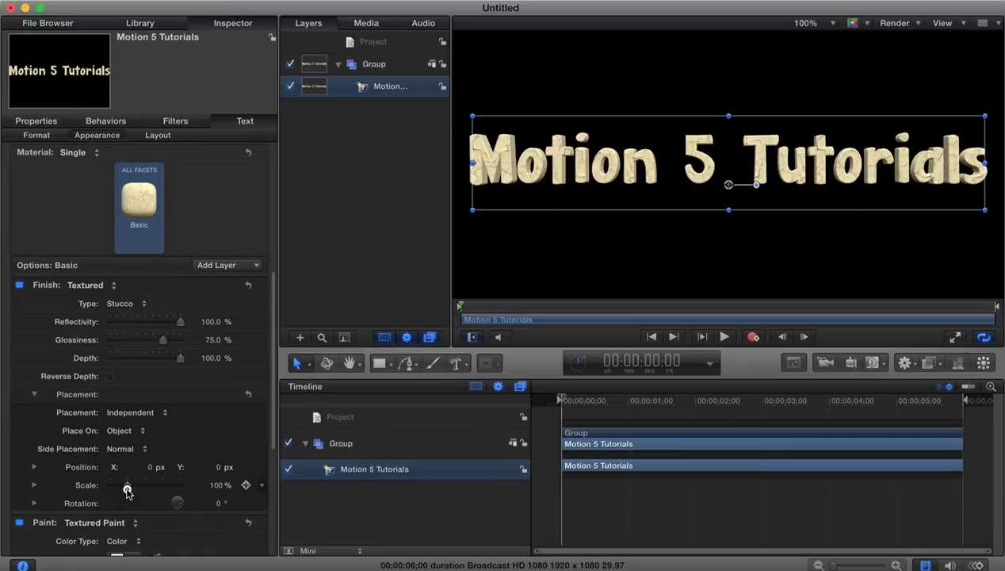
drag(127, 484, 155, 484)
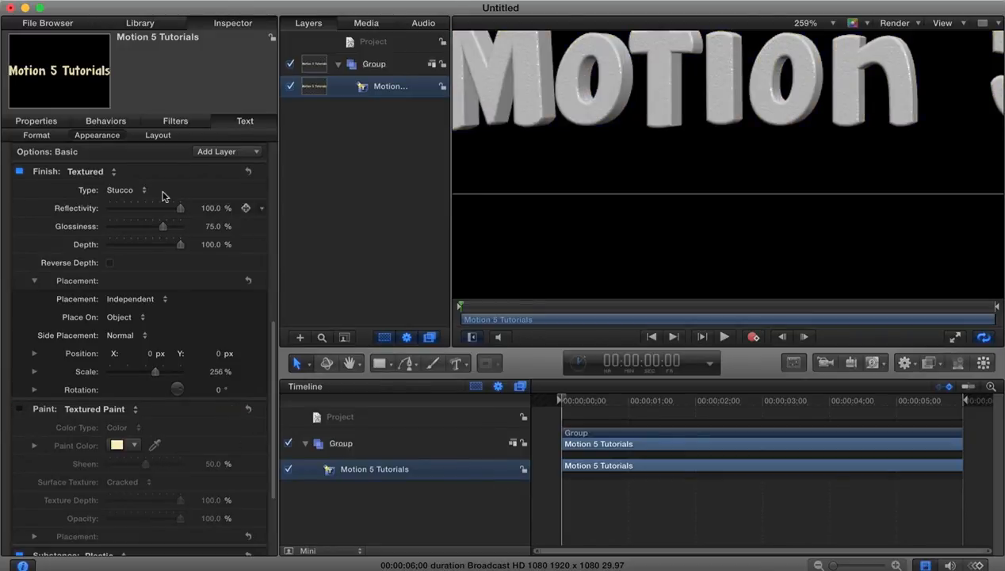
mouse_move(567, 107)
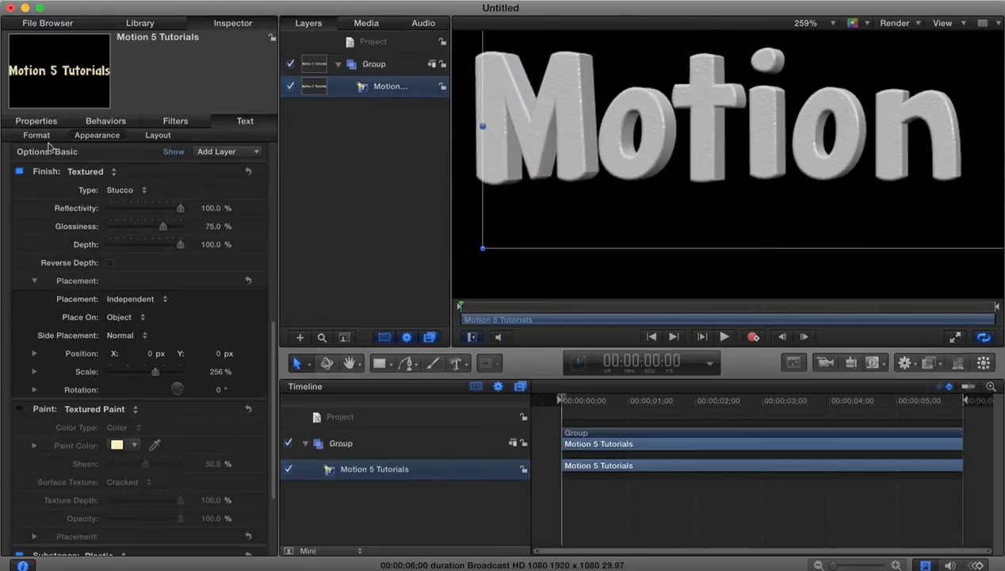
Scale the stucco finish to about 340% and re-enable the cracked cream paint layer.
click(19, 171)
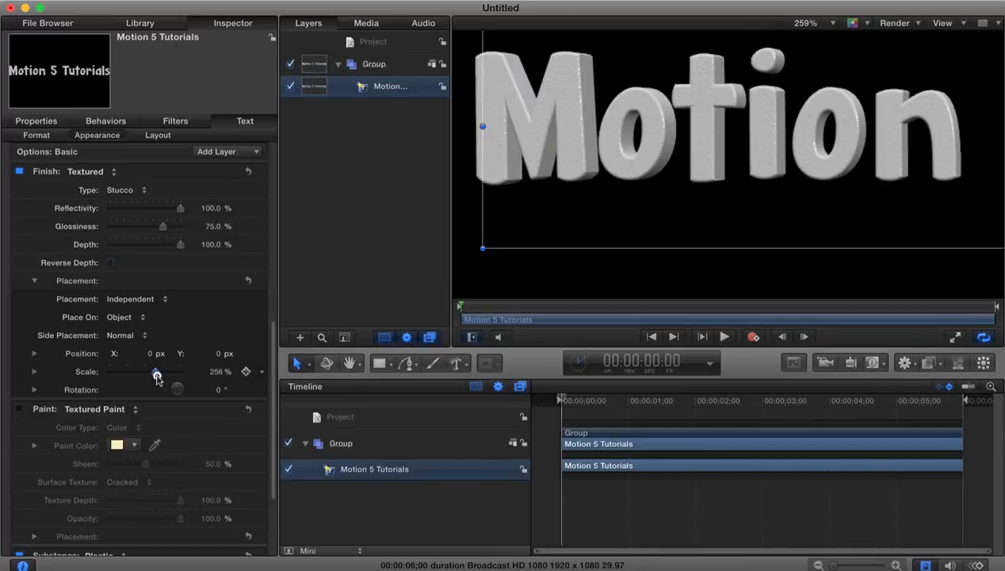
drag(157, 373, 179, 373)
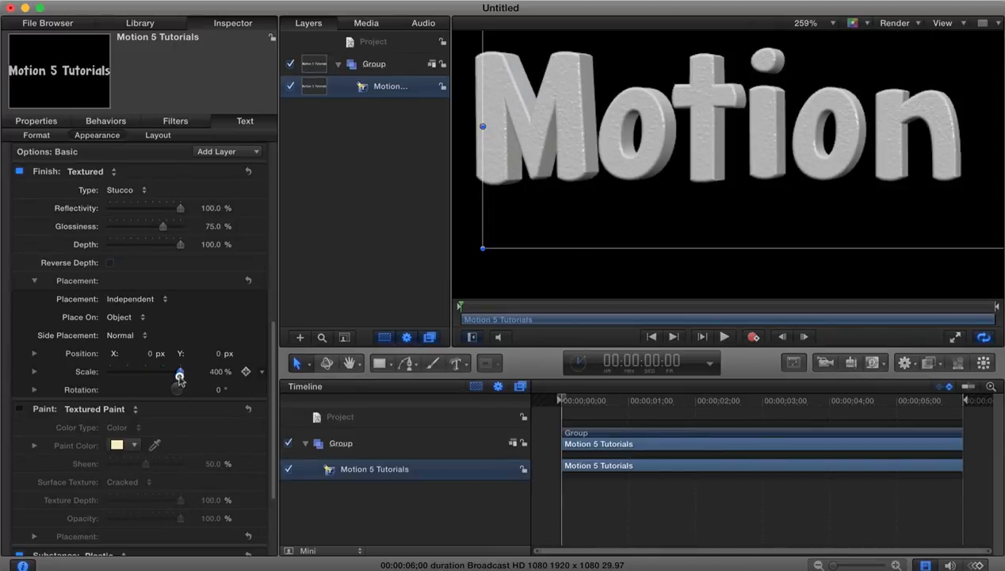
drag(180, 371, 170, 371)
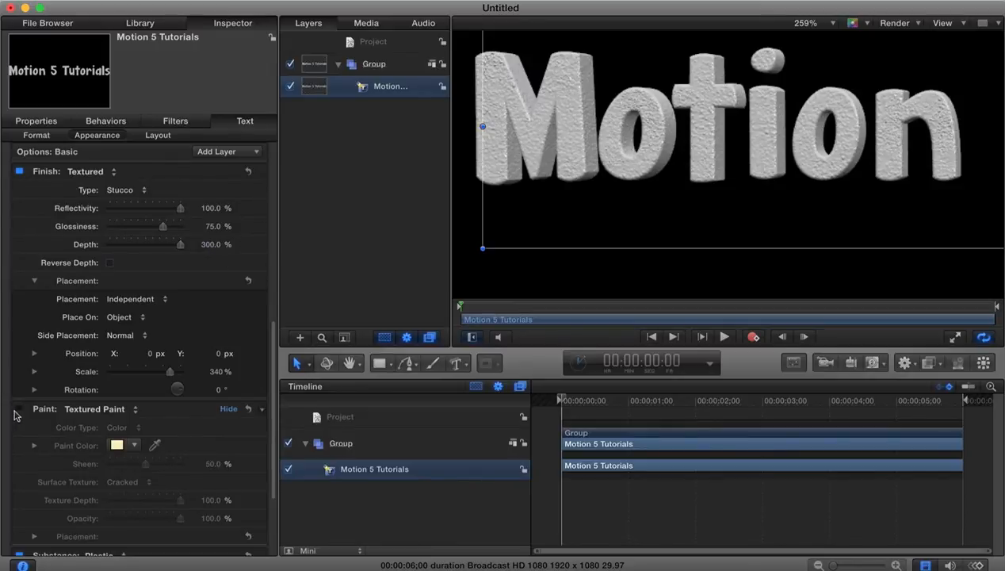
click(19, 408)
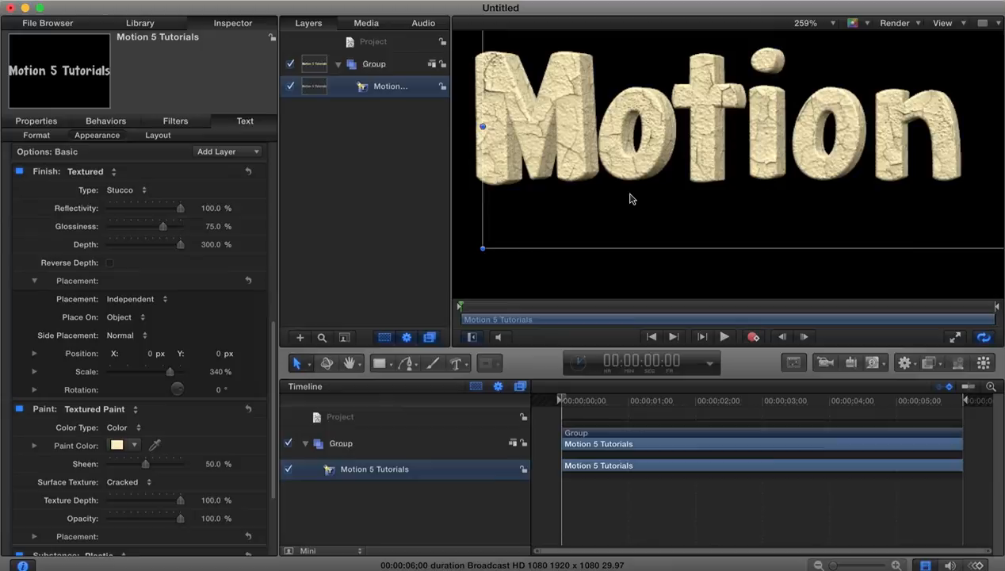
mouse_move(640, 105)
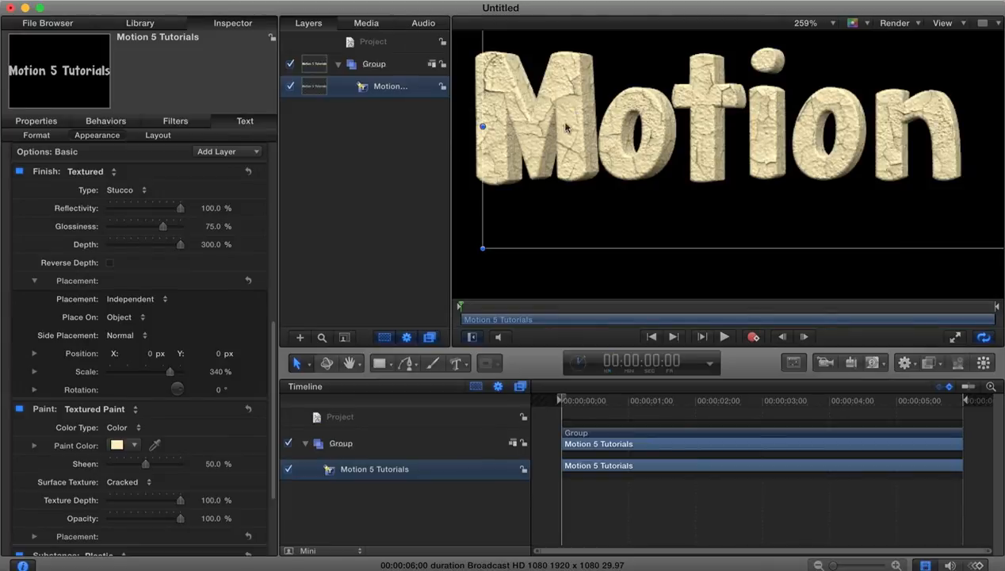
mouse_move(666, 37)
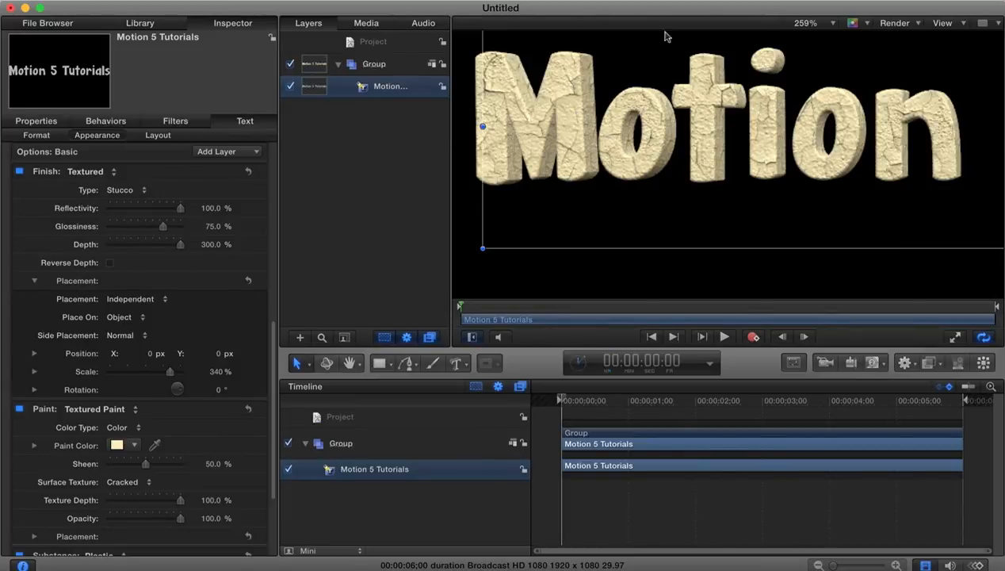
mouse_move(17, 450)
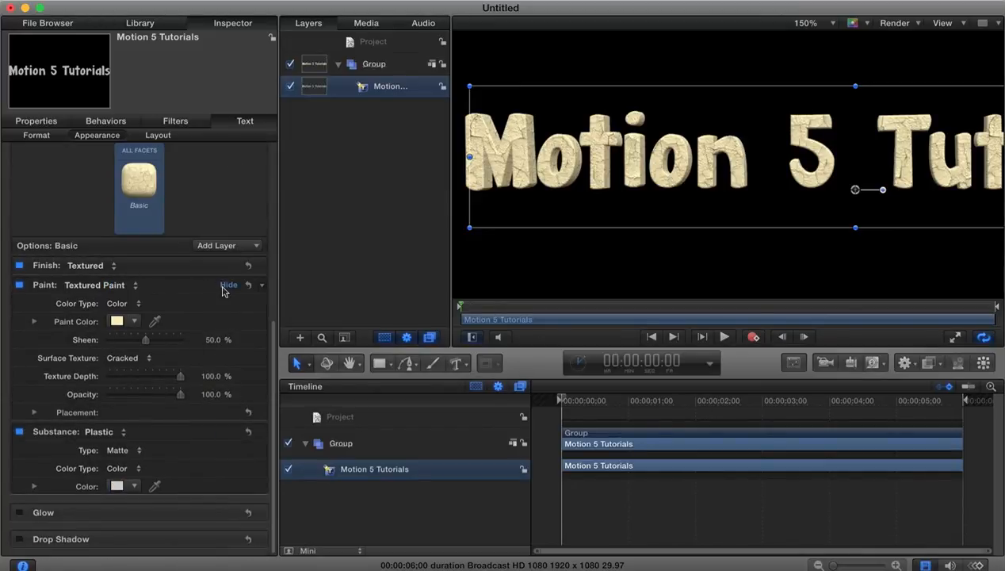
Add a Polish finish with glossiness near 70.6% and place a point light.
click(228, 284)
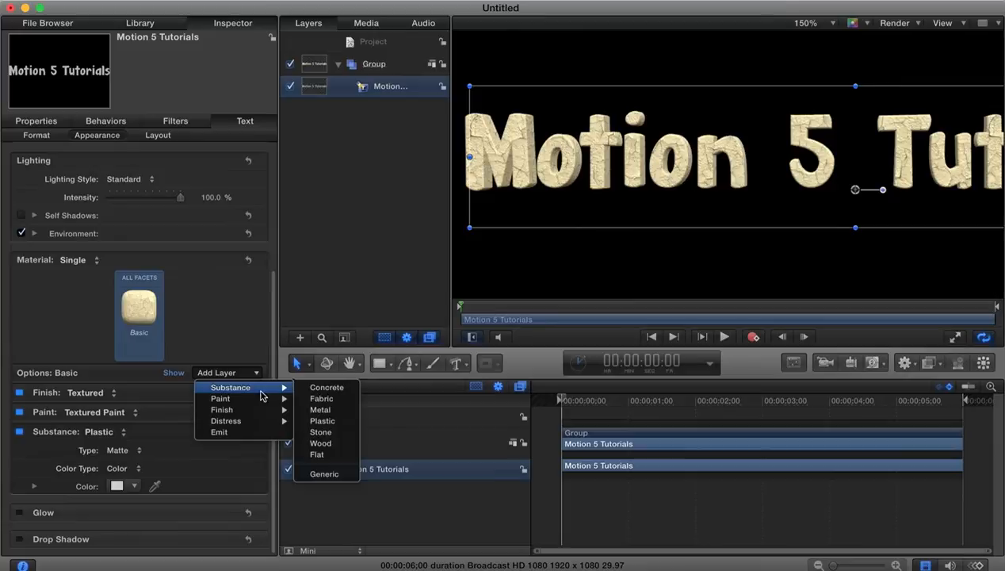
mouse_move(225, 421)
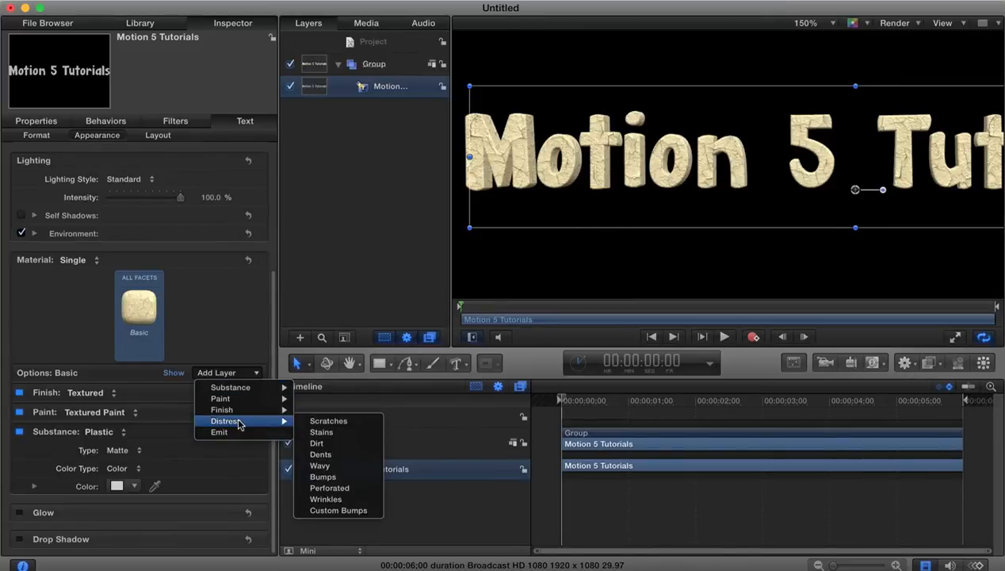
mouse_move(222, 410)
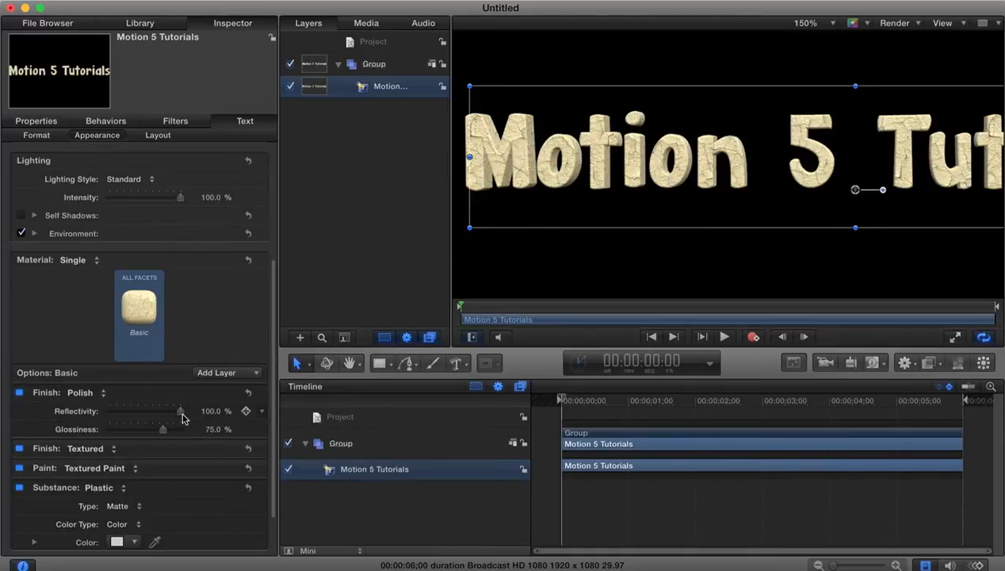
drag(180, 411, 166, 411)
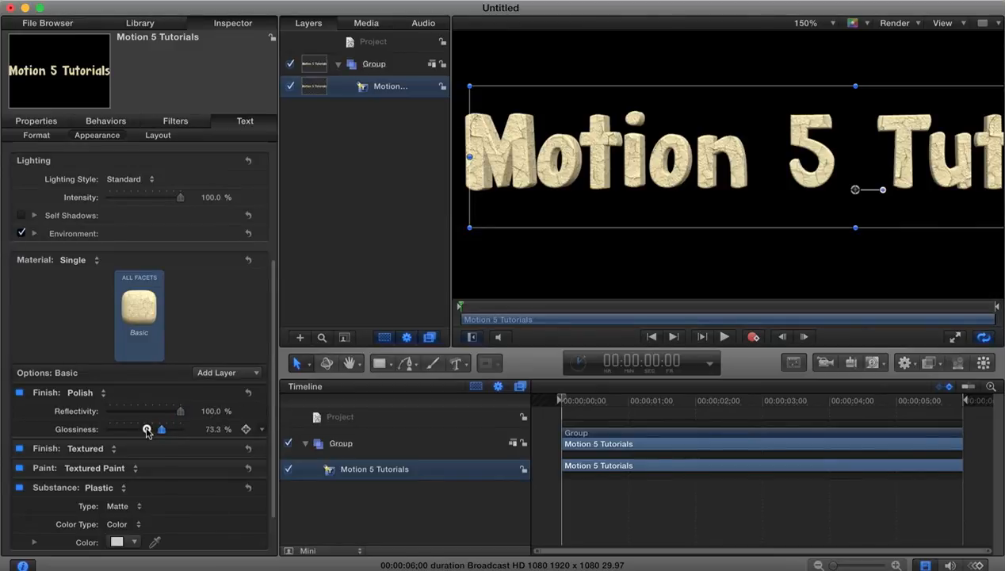
drag(162, 429, 160, 429)
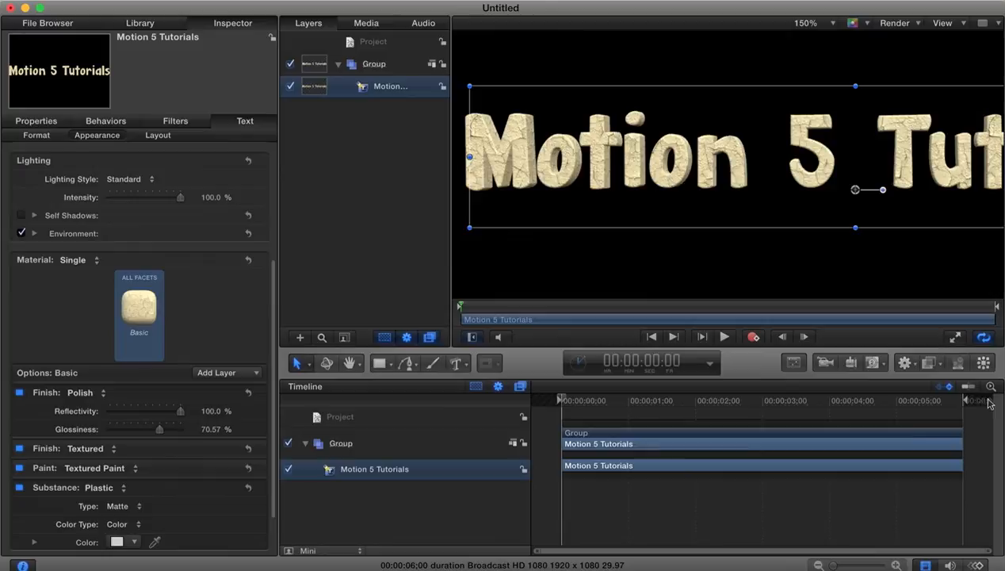
click(850, 363)
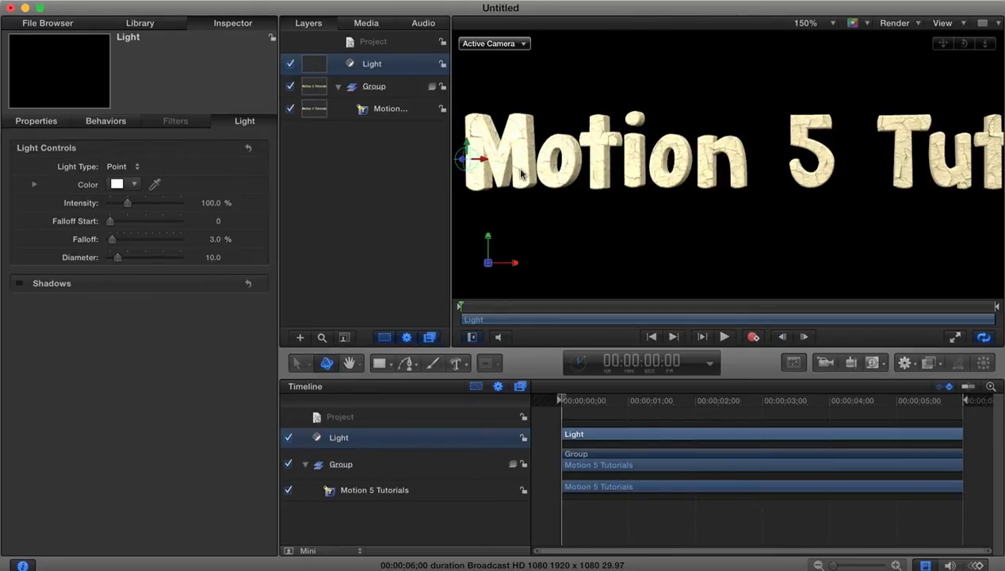
Reselect the text, drop Polish reflectivity and glossiness near 0%, and disable Polish.
click(390, 109)
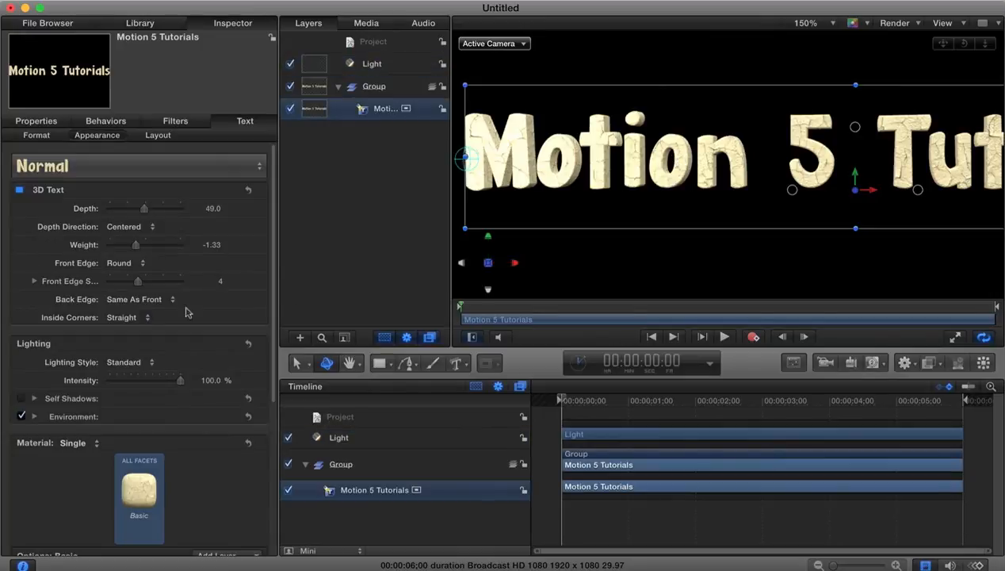
scroll(down, 3)
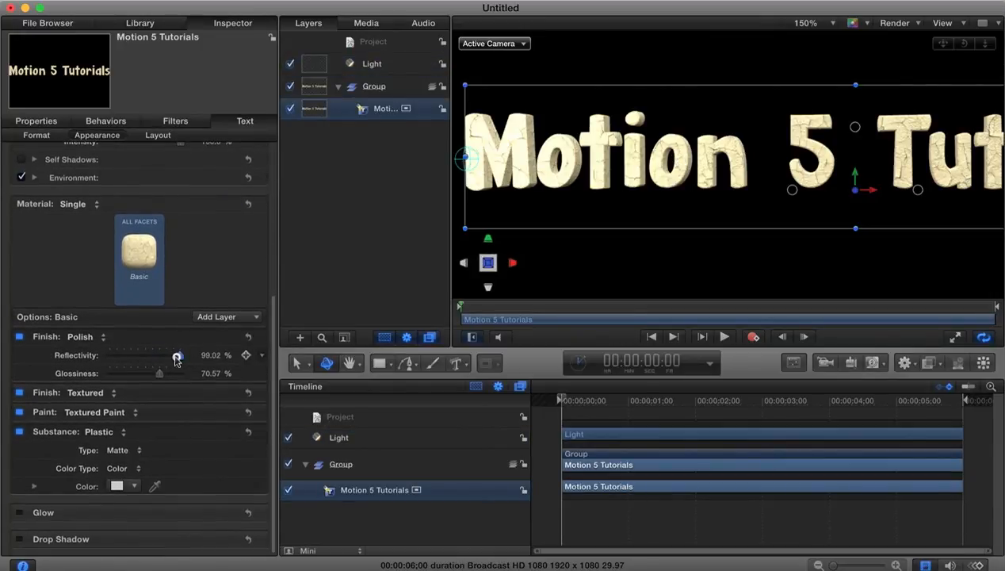
drag(178, 354, 145, 355)
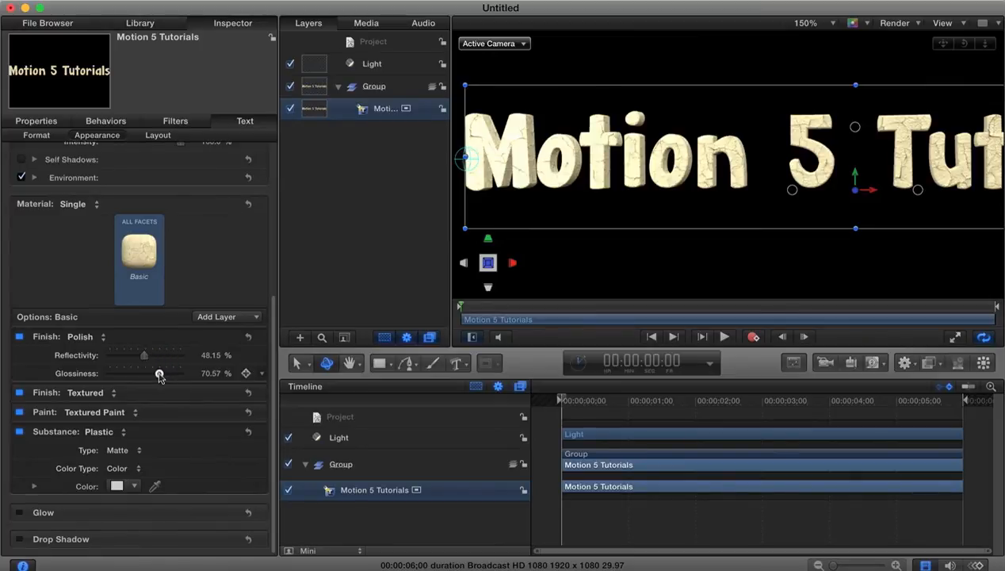
drag(159, 373, 112, 374)
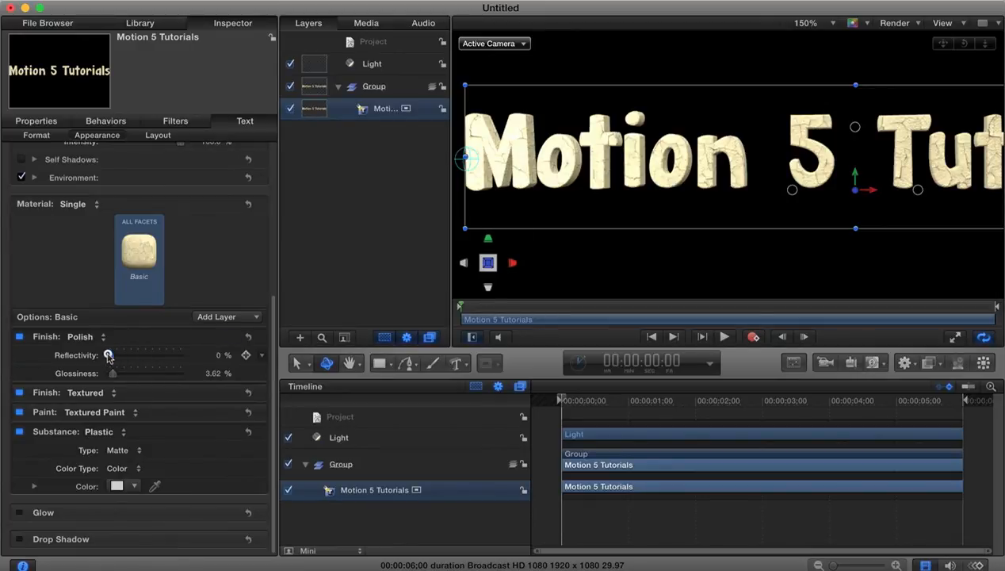
click(19, 336)
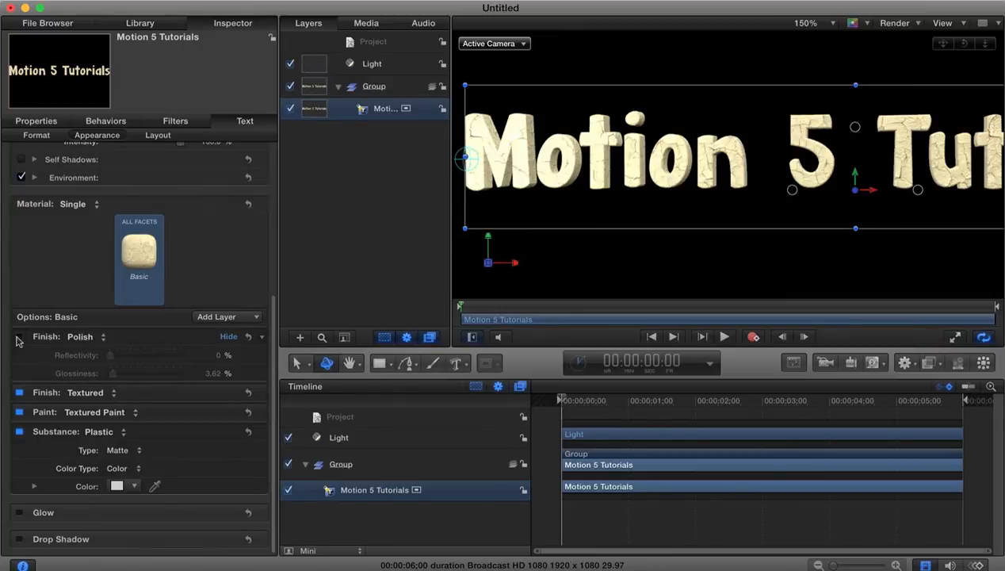
mouse_move(631, 244)
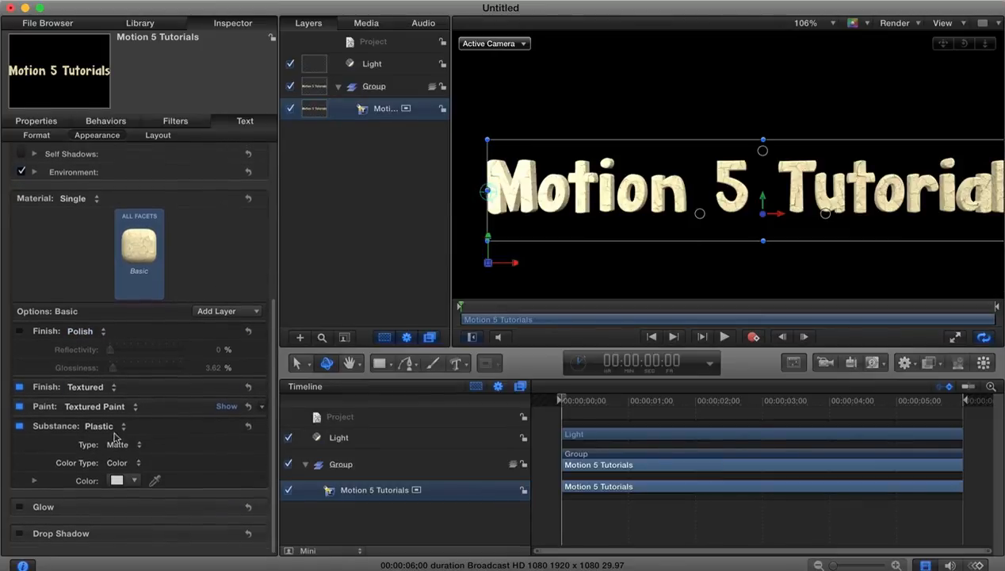
Change the title's material substance from Plastic to Flat.
click(101, 425)
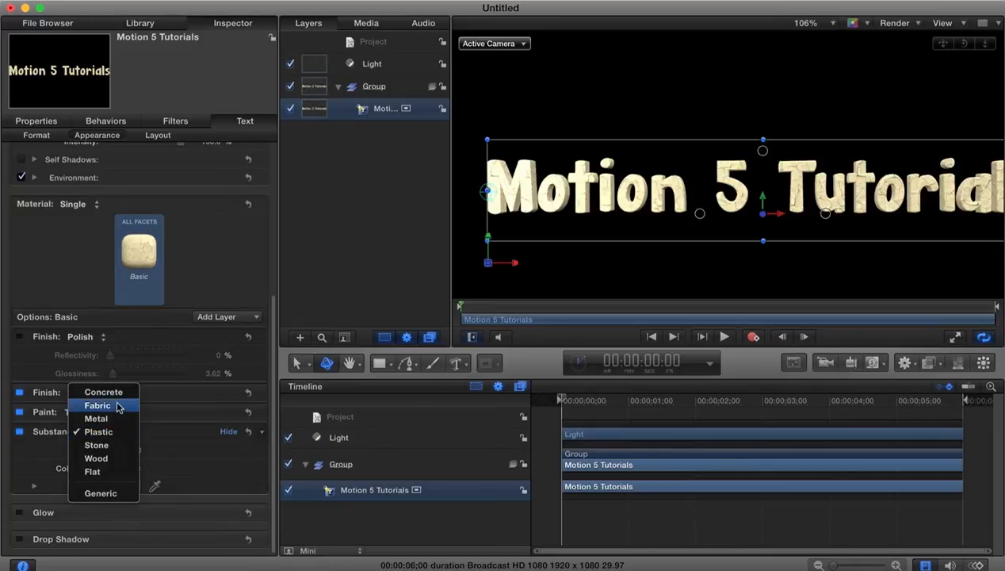
click(96, 405)
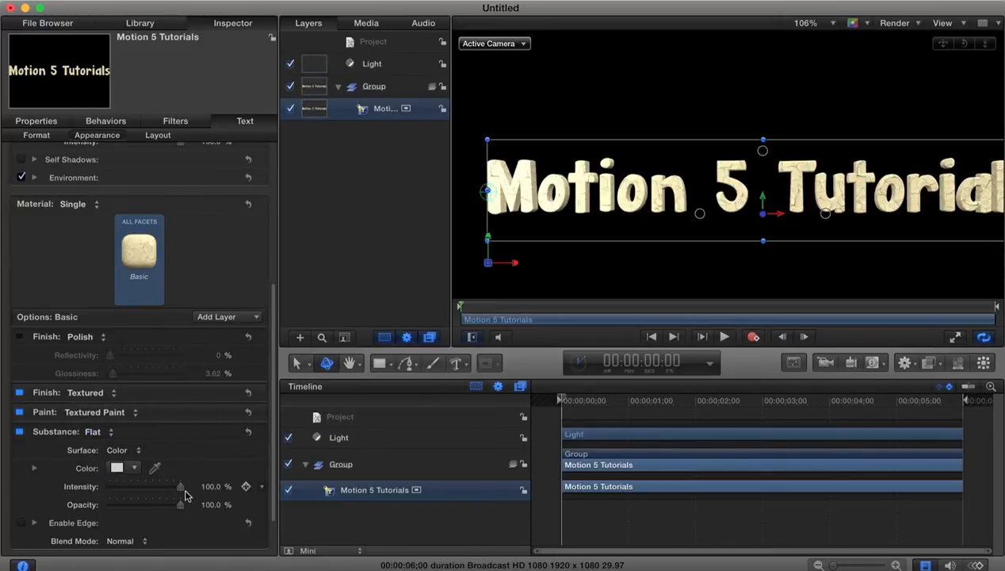
scroll(down, 3)
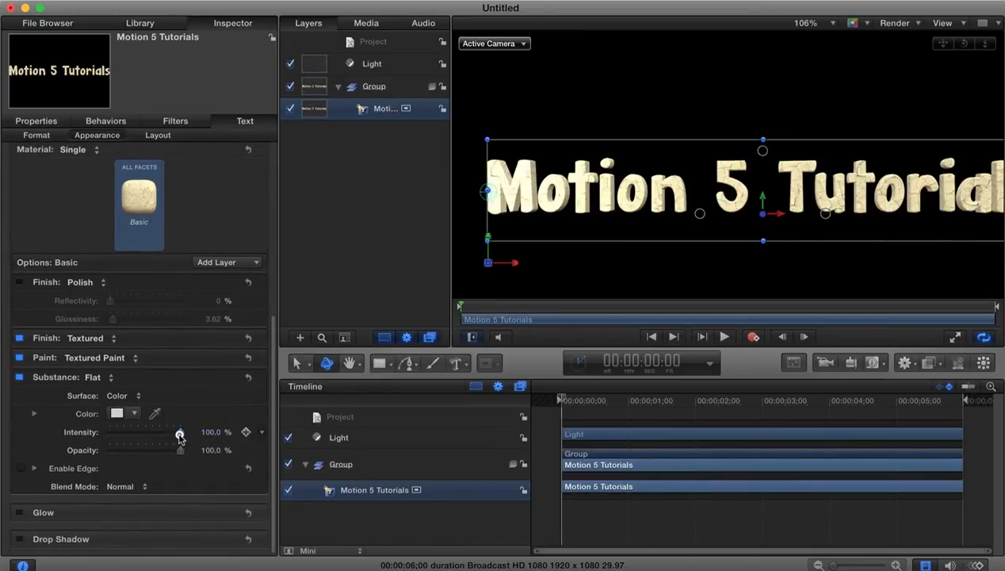
drag(180, 432, 202, 432)
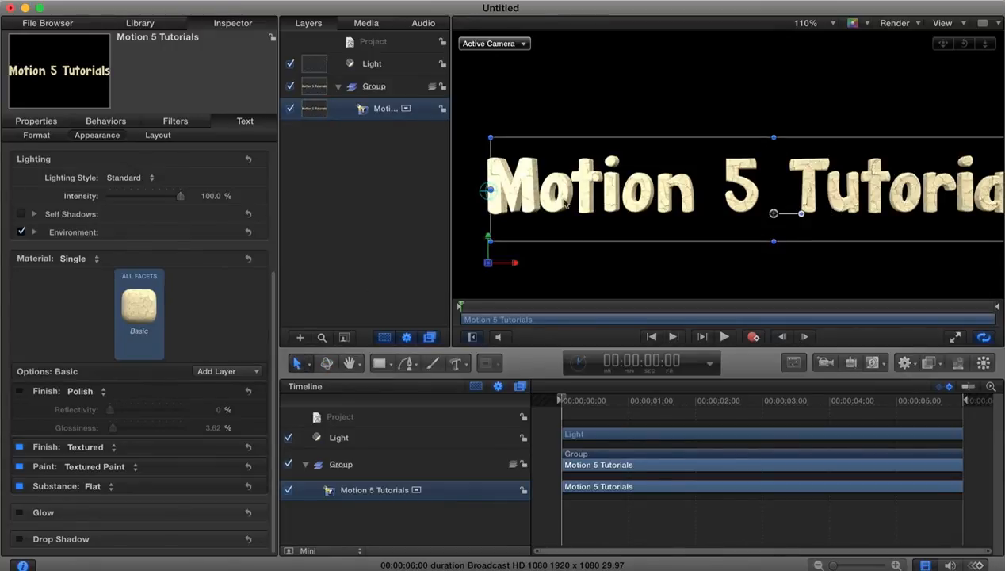
Raise the point light's intensity to 200%.
click(371, 64)
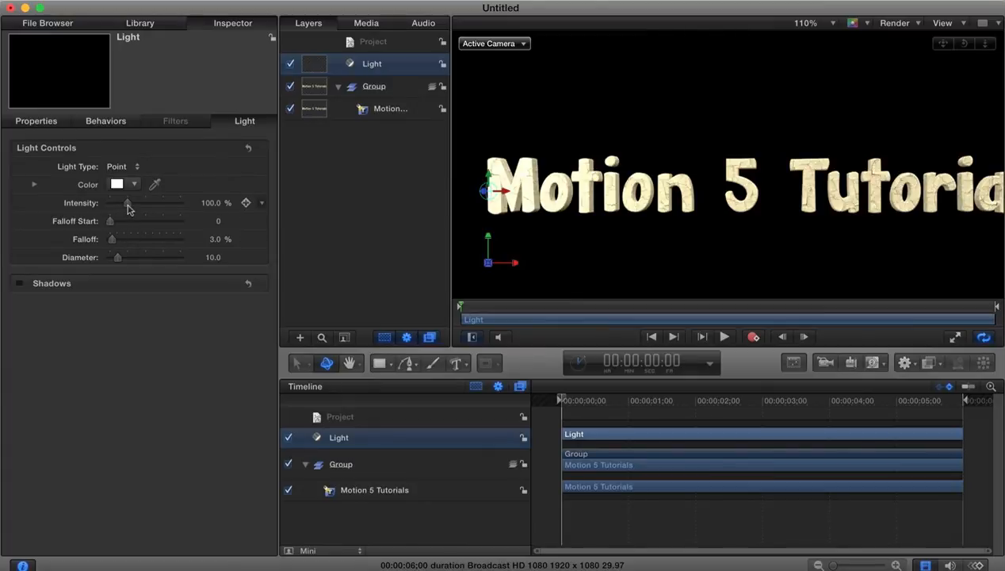
drag(128, 203, 118, 204)
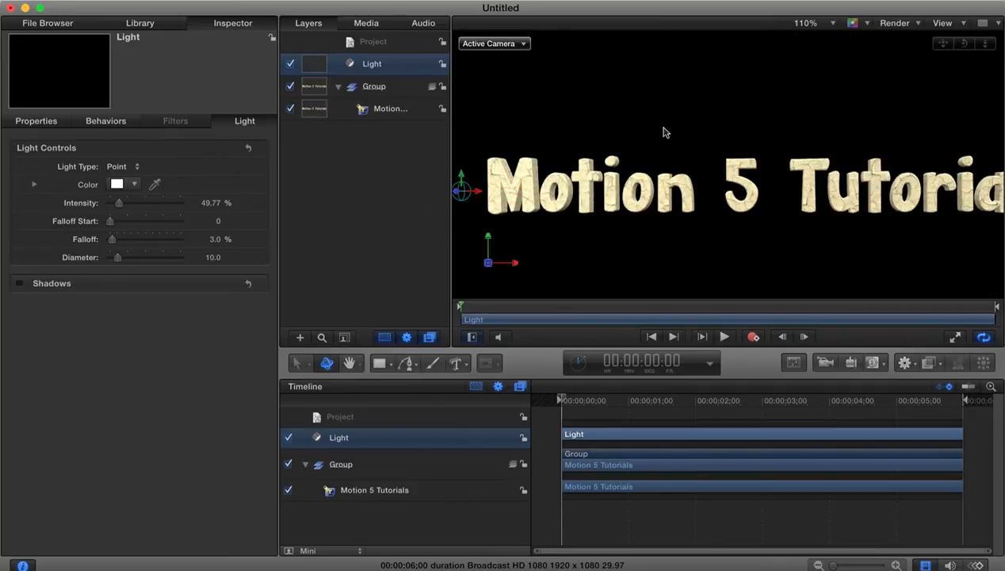
click(824, 22)
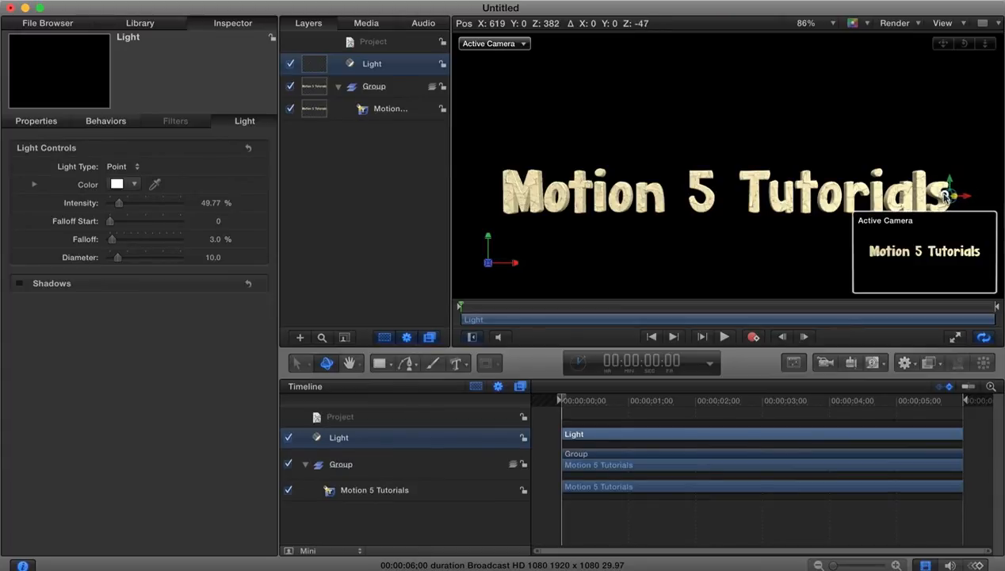
drag(948, 195, 912, 183)
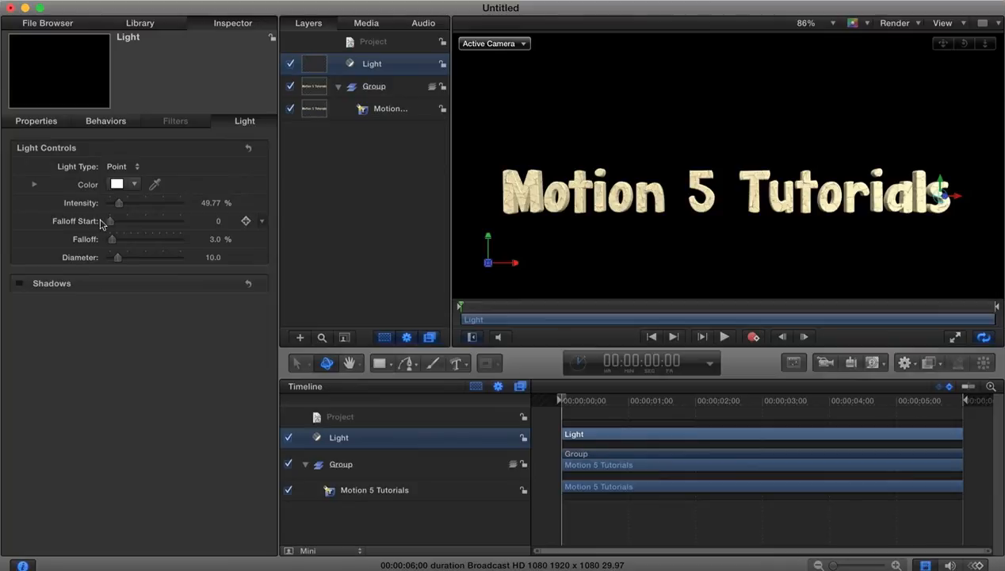
drag(119, 203, 149, 203)
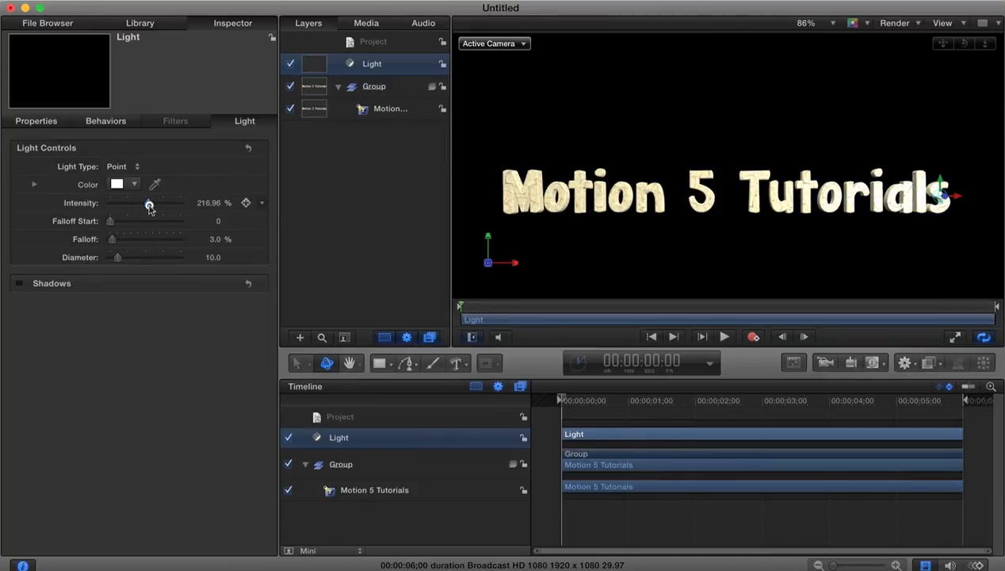
drag(149, 204, 138, 203)
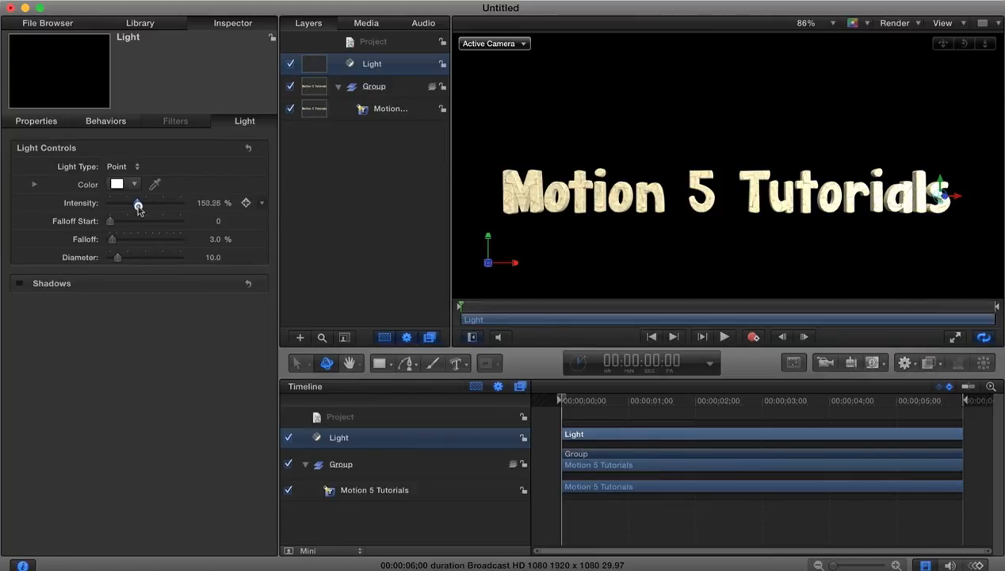
drag(138, 203, 155, 203)
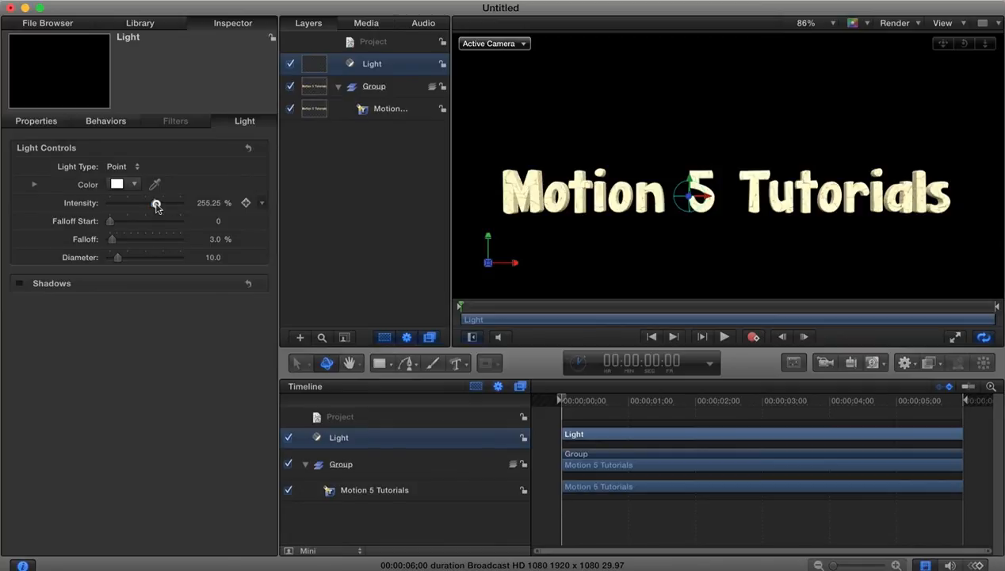
drag(156, 204, 146, 203)
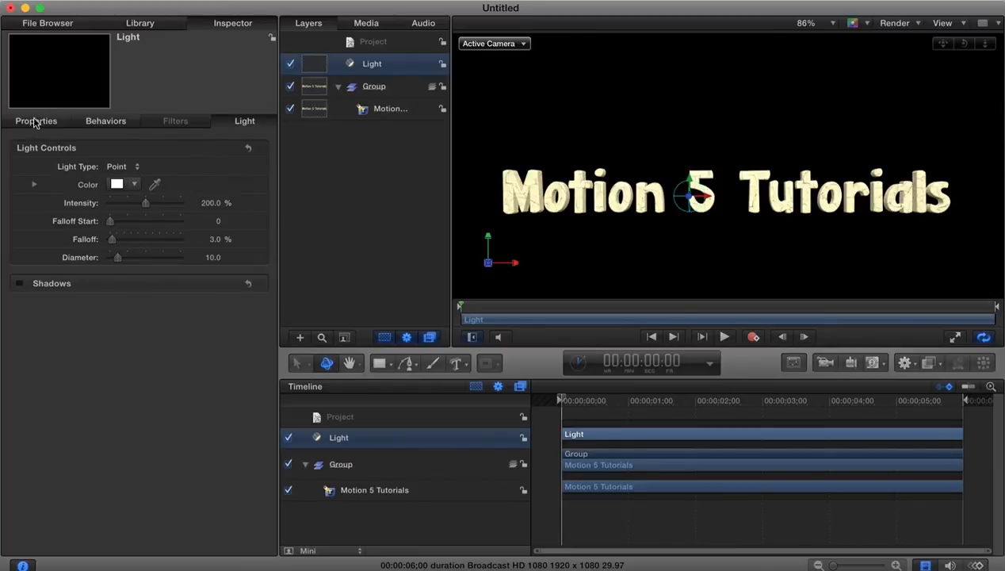
Place the light just left of the title, around X −288 px, then deselect it.
click(36, 121)
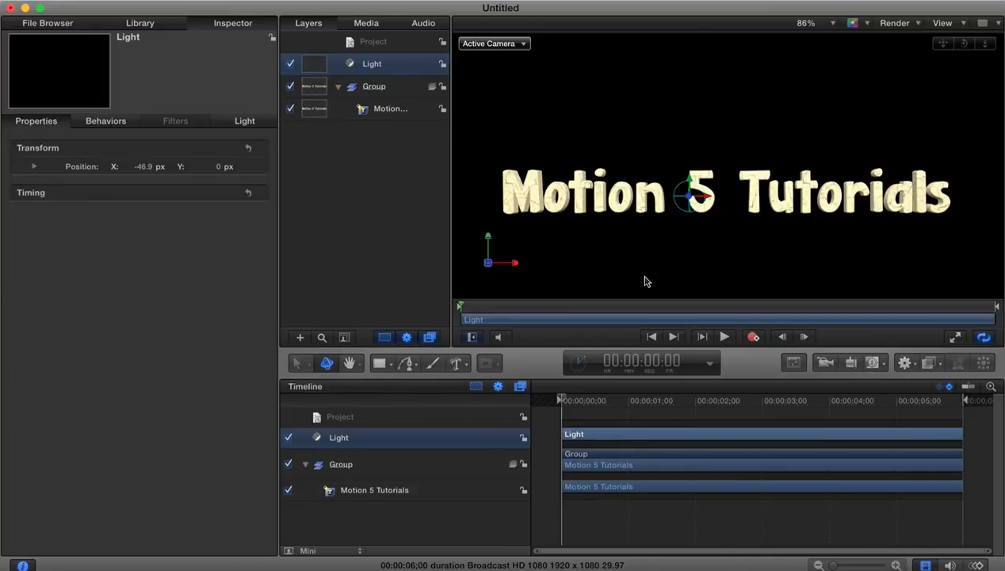
mouse_move(706, 203)
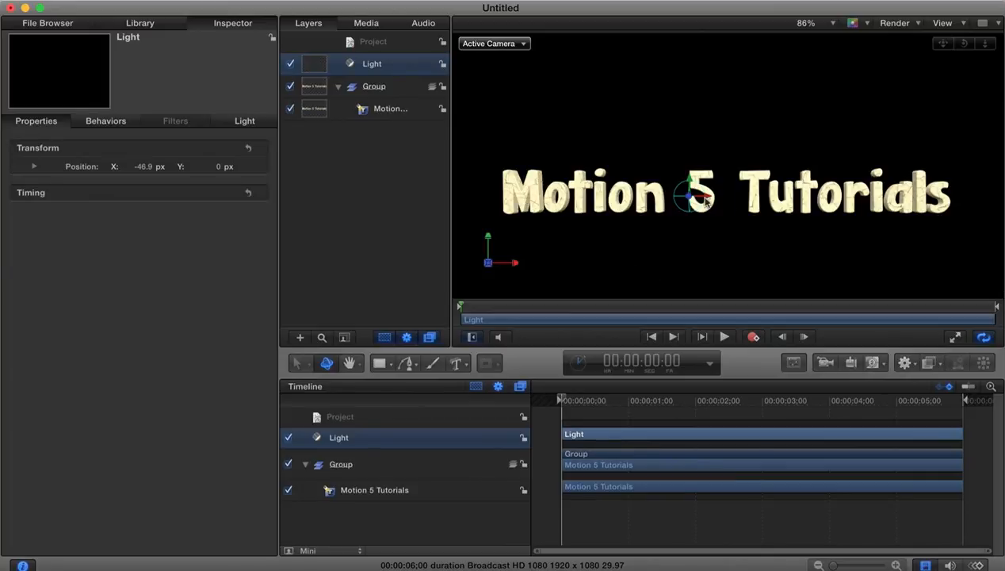
drag(690, 197, 507, 197)
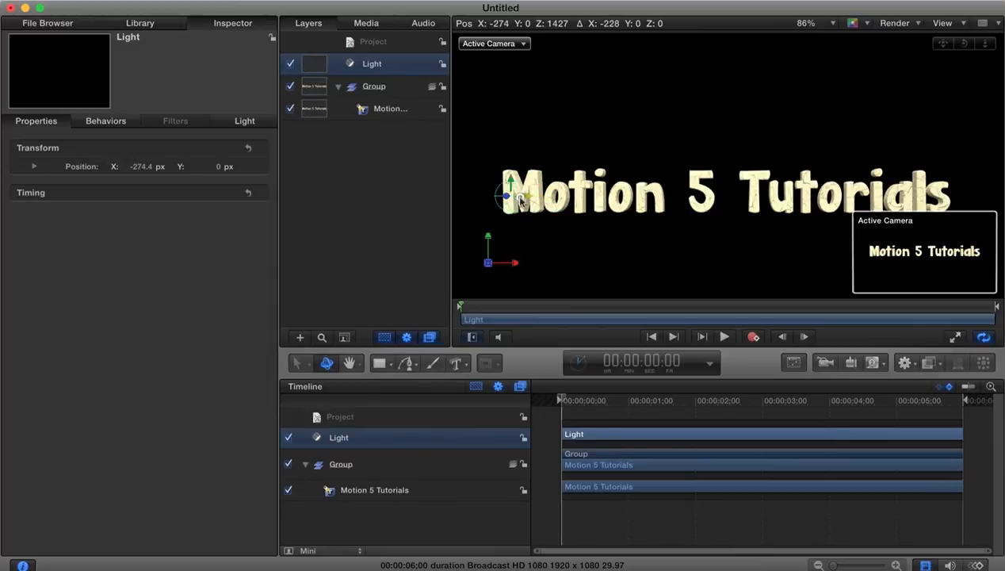
drag(505, 196, 494, 196)
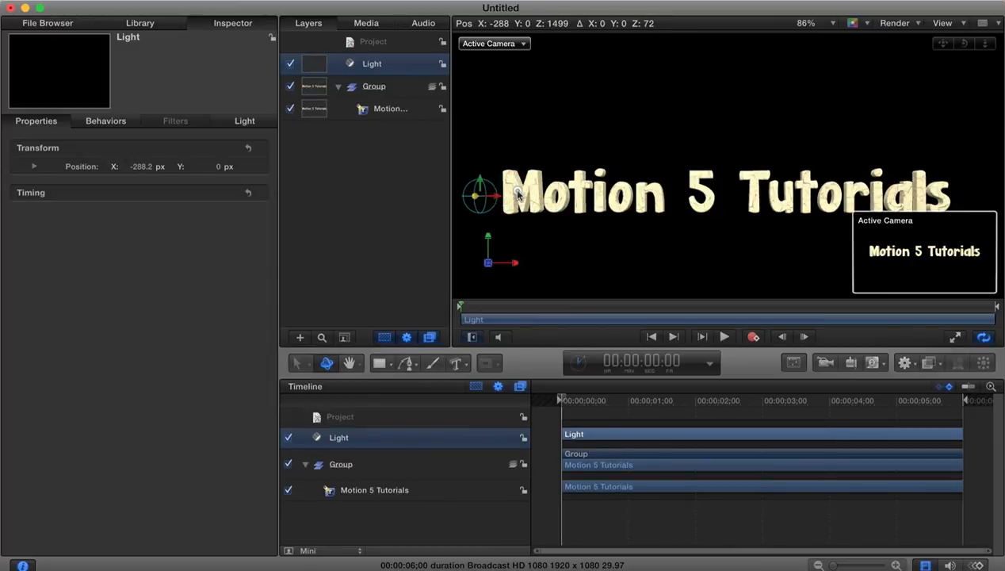
click(610, 127)
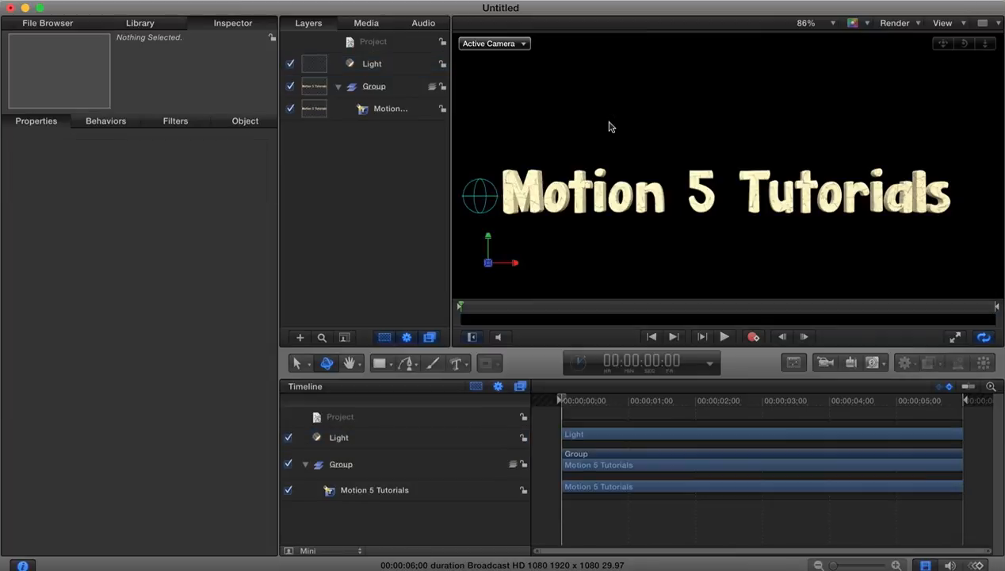
mouse_move(503, 186)
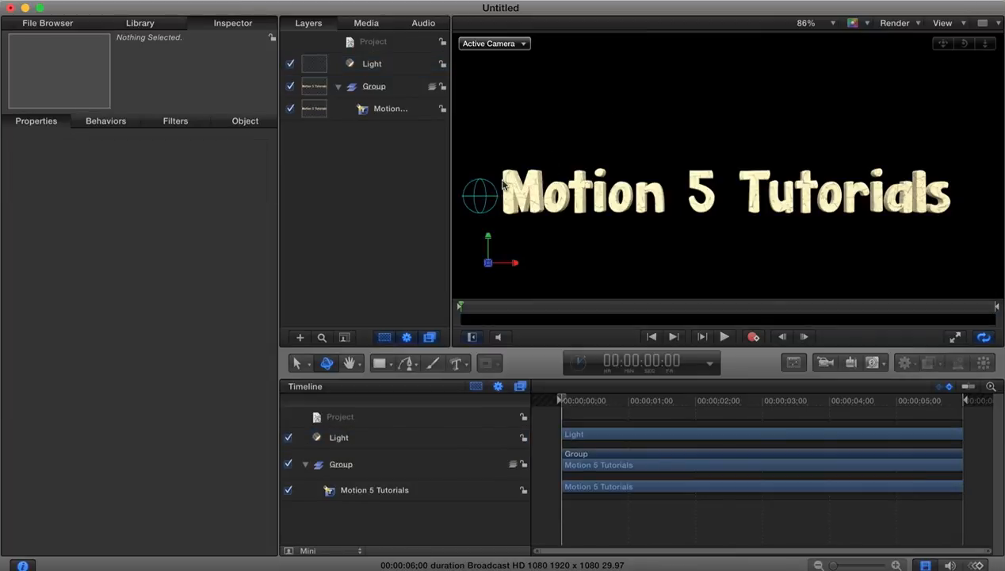
mouse_move(650, 207)
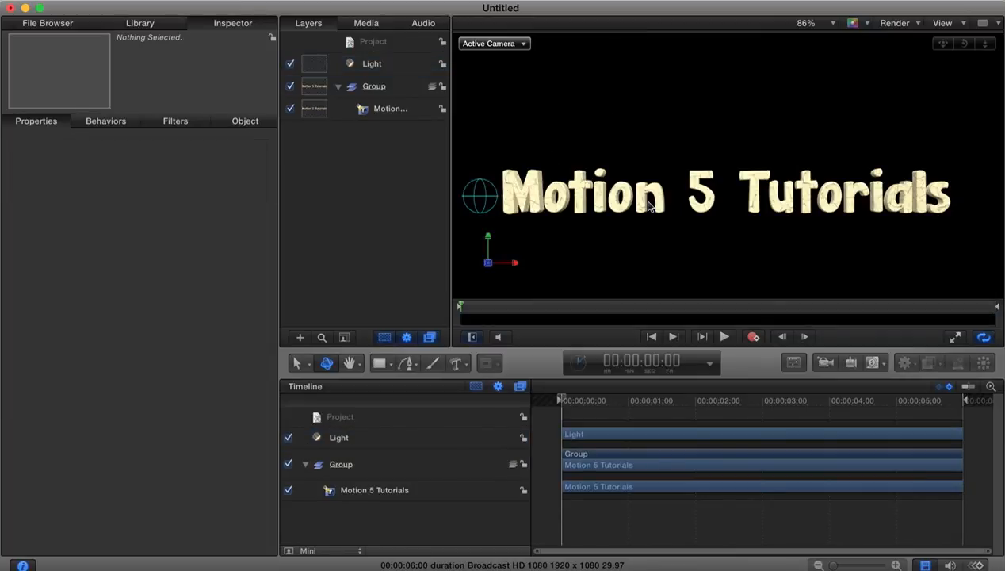
Select the Motion 5 Tutorials text and scroll to its Appearance material settings.
click(389, 108)
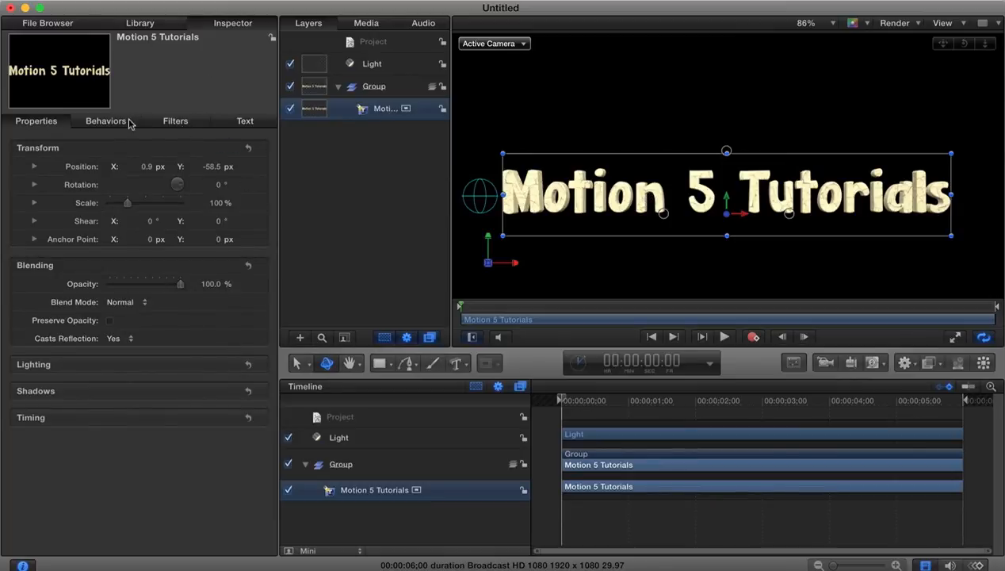
click(245, 120)
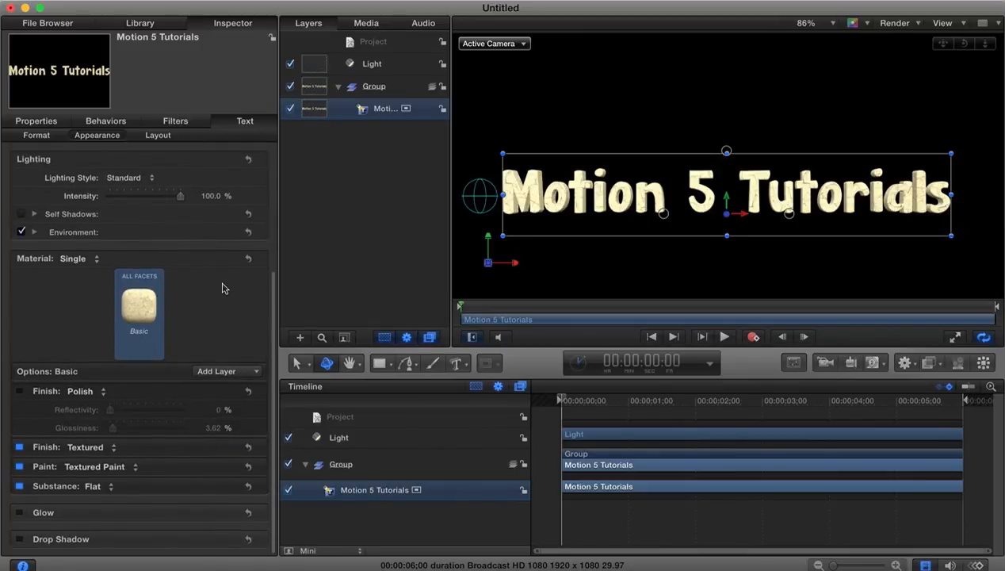
click(371, 63)
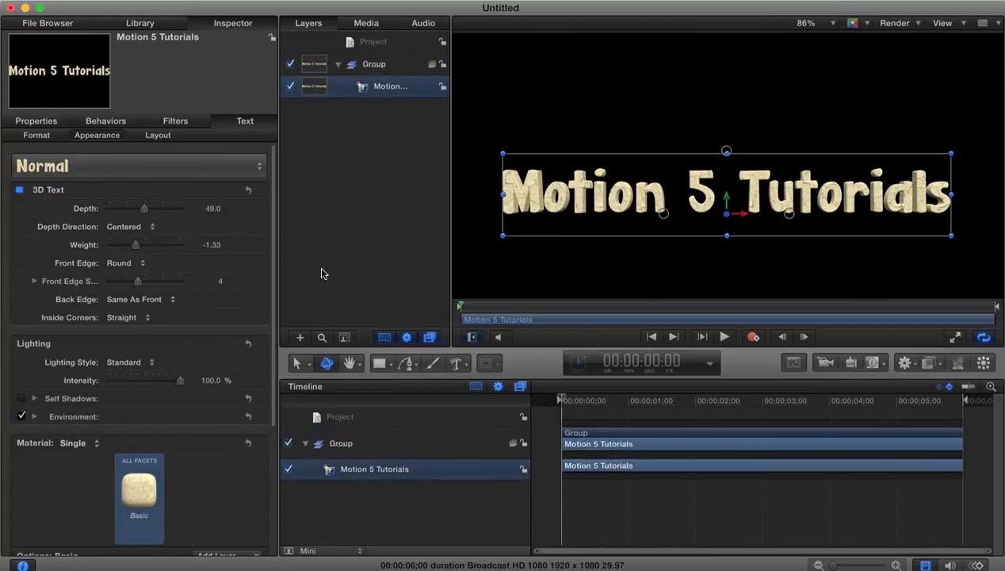
scroll(down, 3)
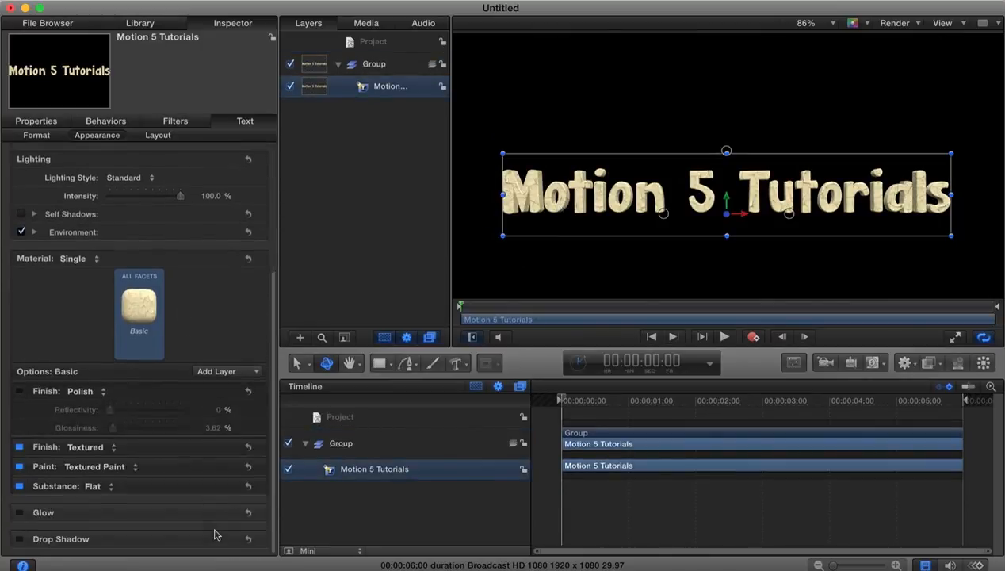
Save the title's material as preset 'cracked stone' and verify it in the library.
click(139, 307)
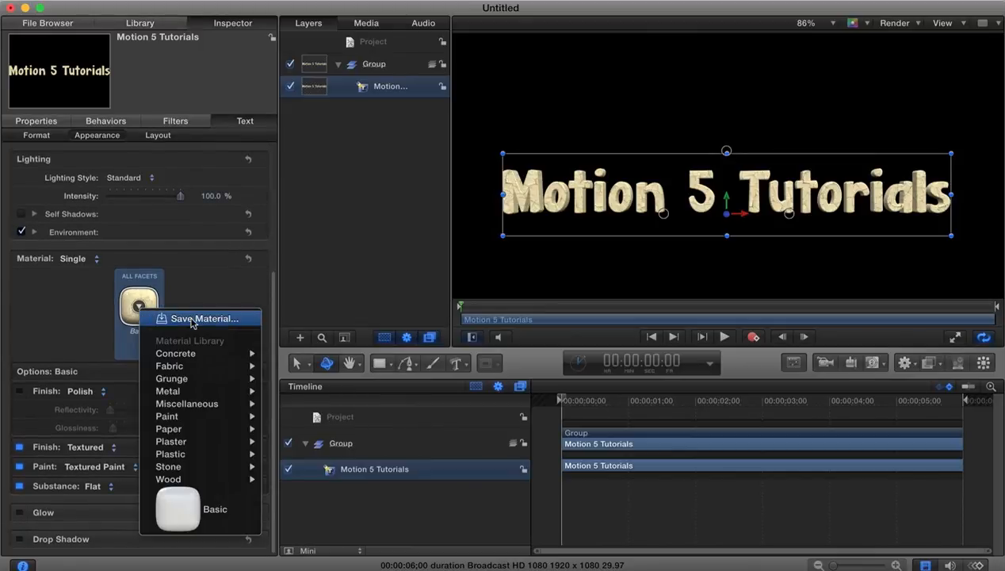
click(204, 318)
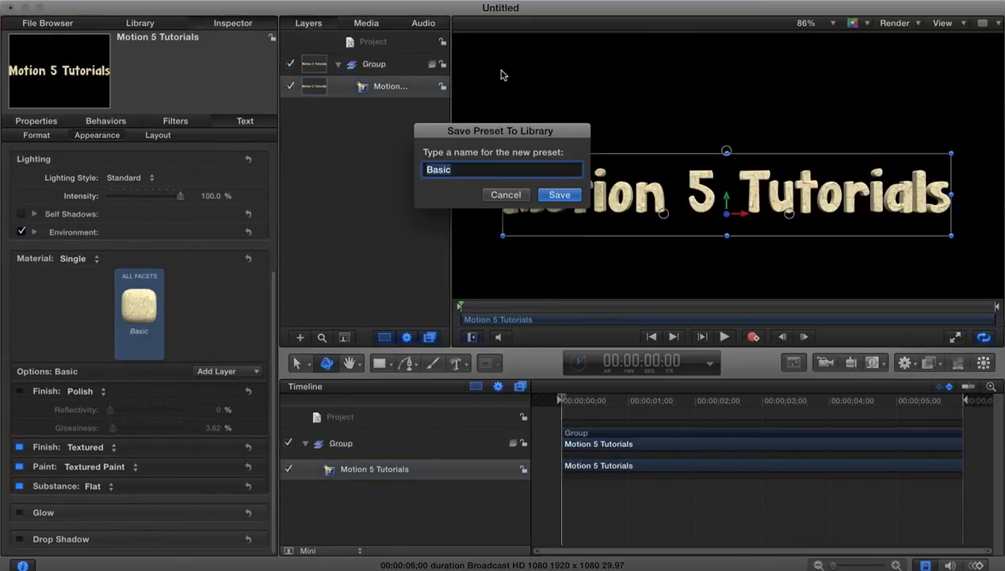
text(cracked s)
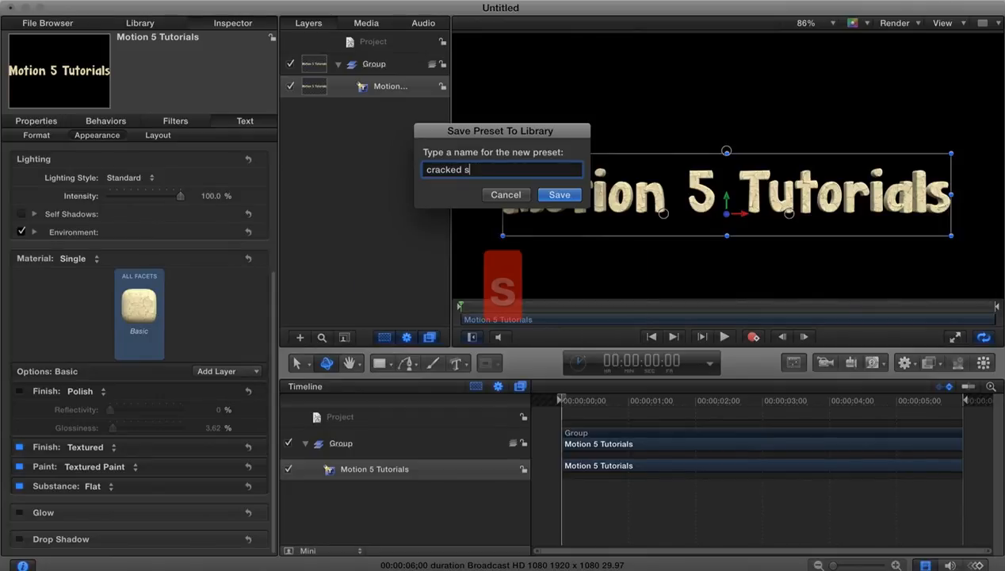
text(tone)
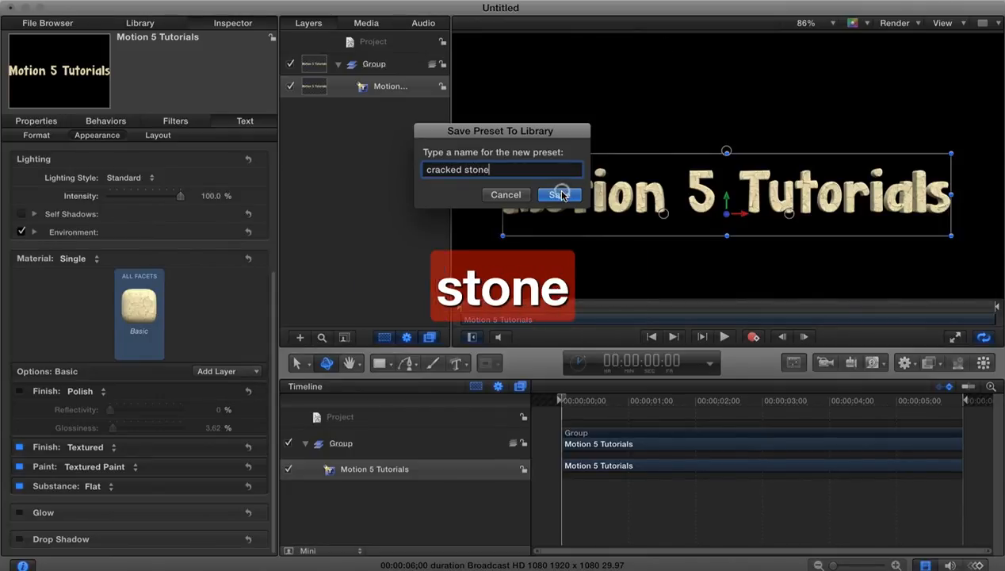
click(560, 194)
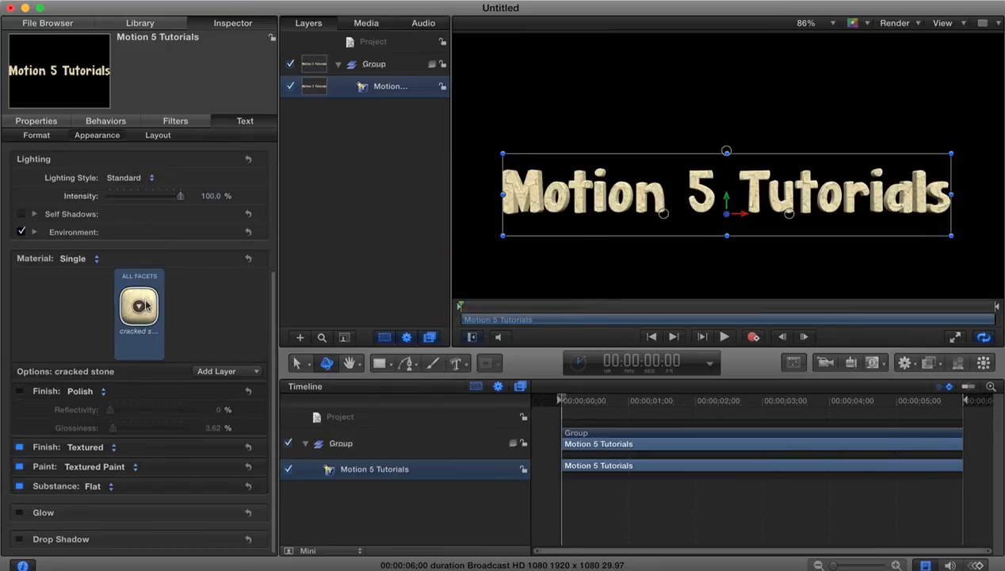
click(139, 309)
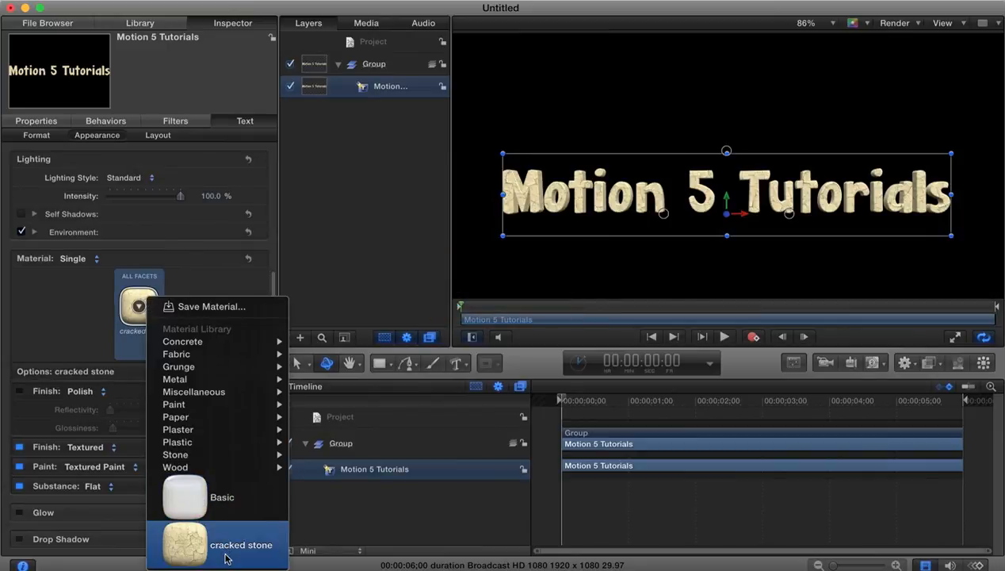
mouse_move(242, 551)
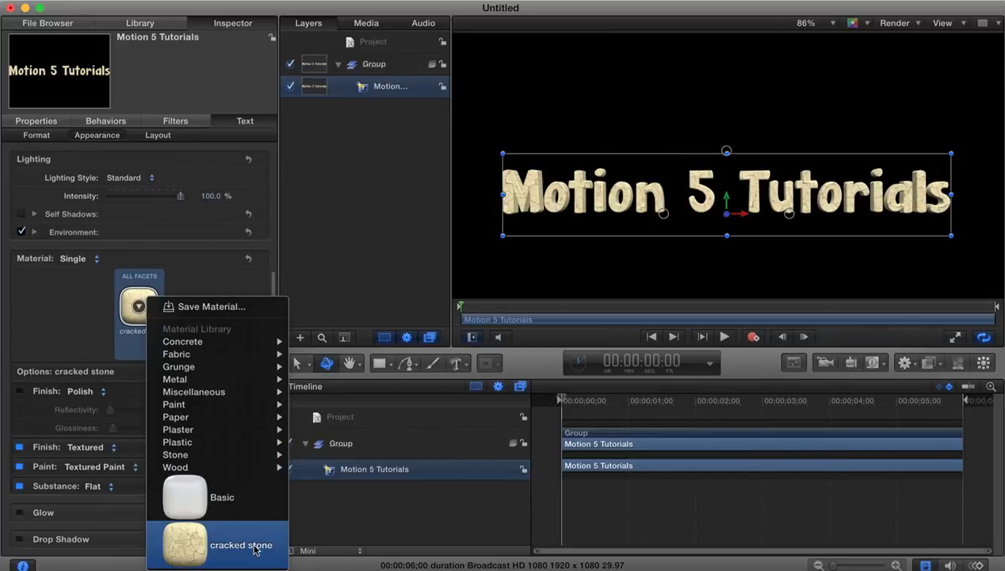
click(241, 545)
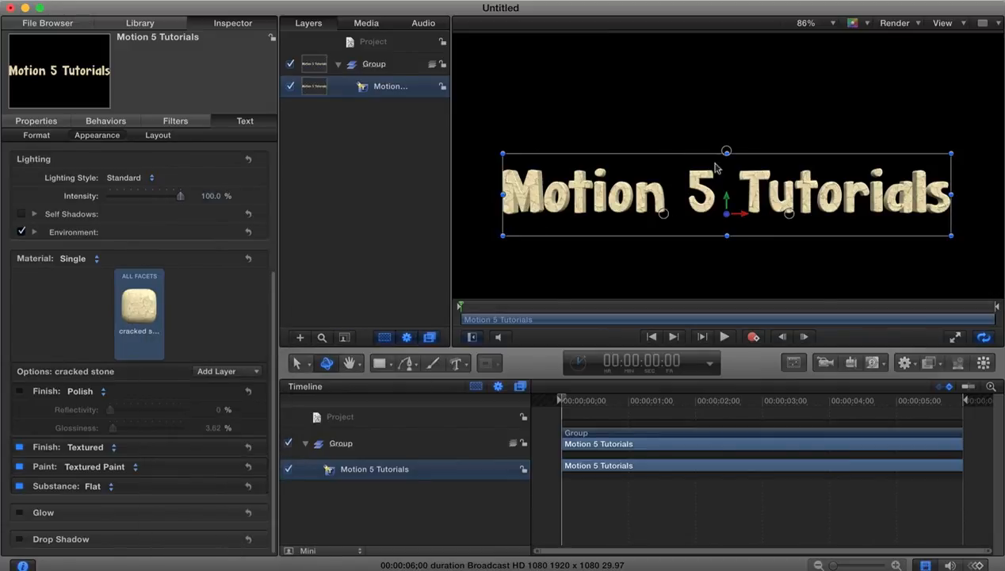